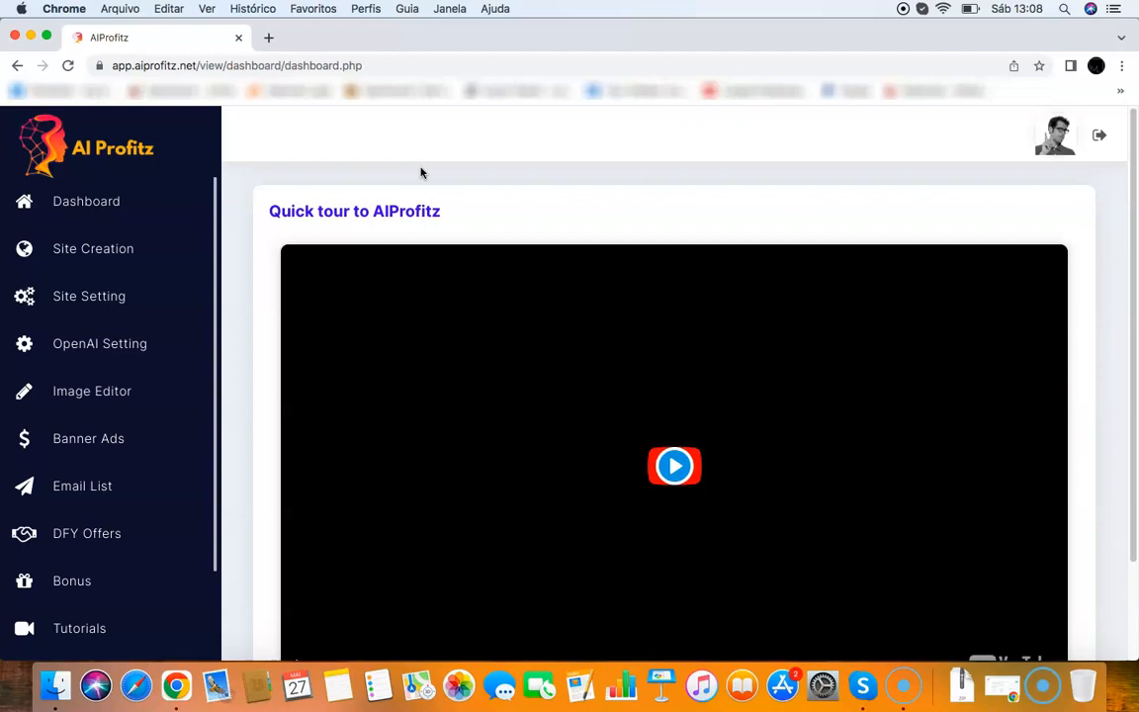
{"action": "mouse_move", "coordinate": [443, 176]}
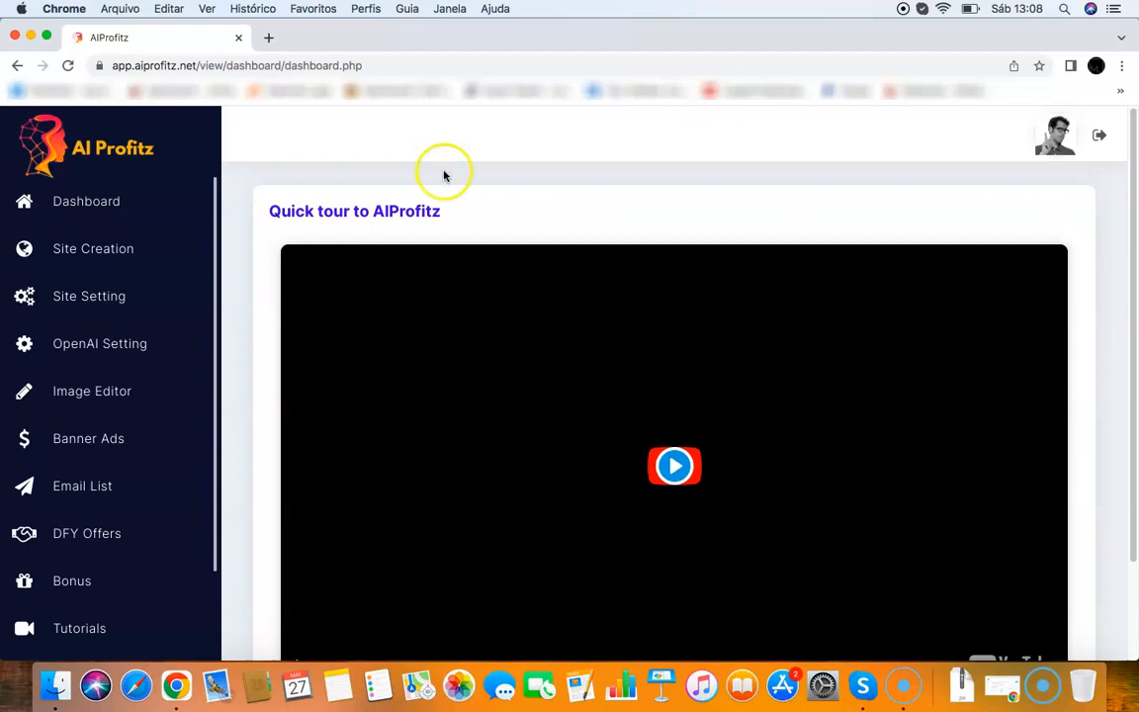
{"action": "mouse_move", "coordinate": [93, 249]}
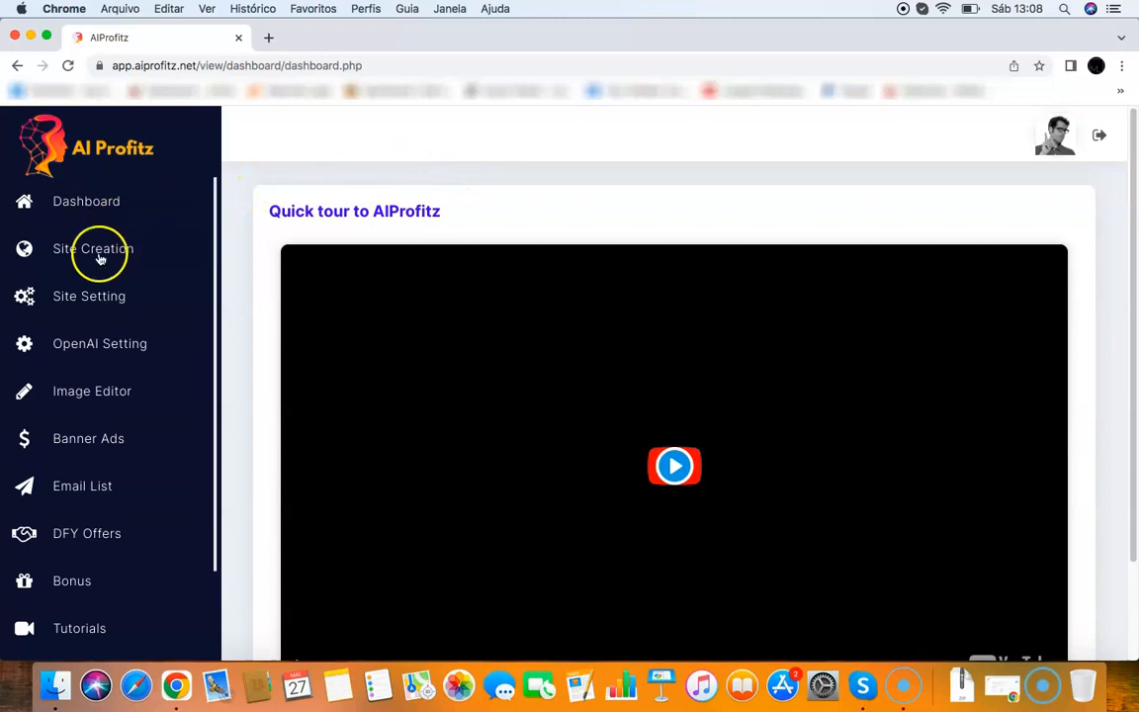
Create a site named newchatbot from the Site Creation form so newchatbot.aiprofitz.net is listed
{"action": "left_click", "coordinate": [93, 250]}
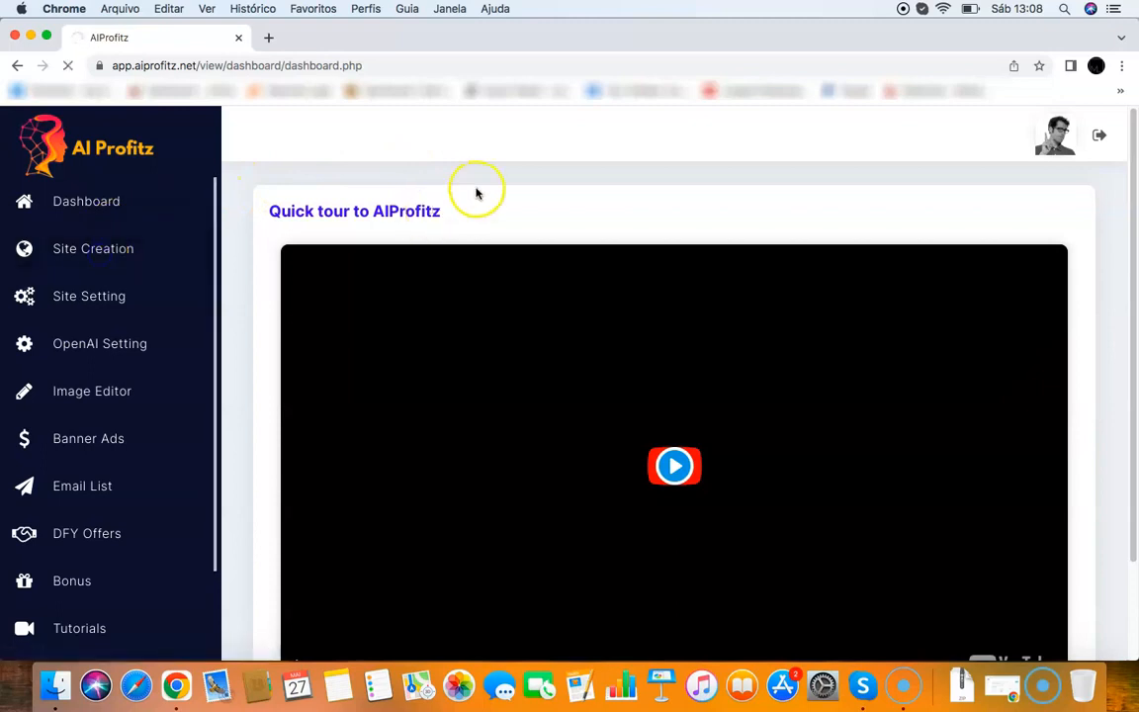
{"action": "left_click", "coordinate": [93, 249]}
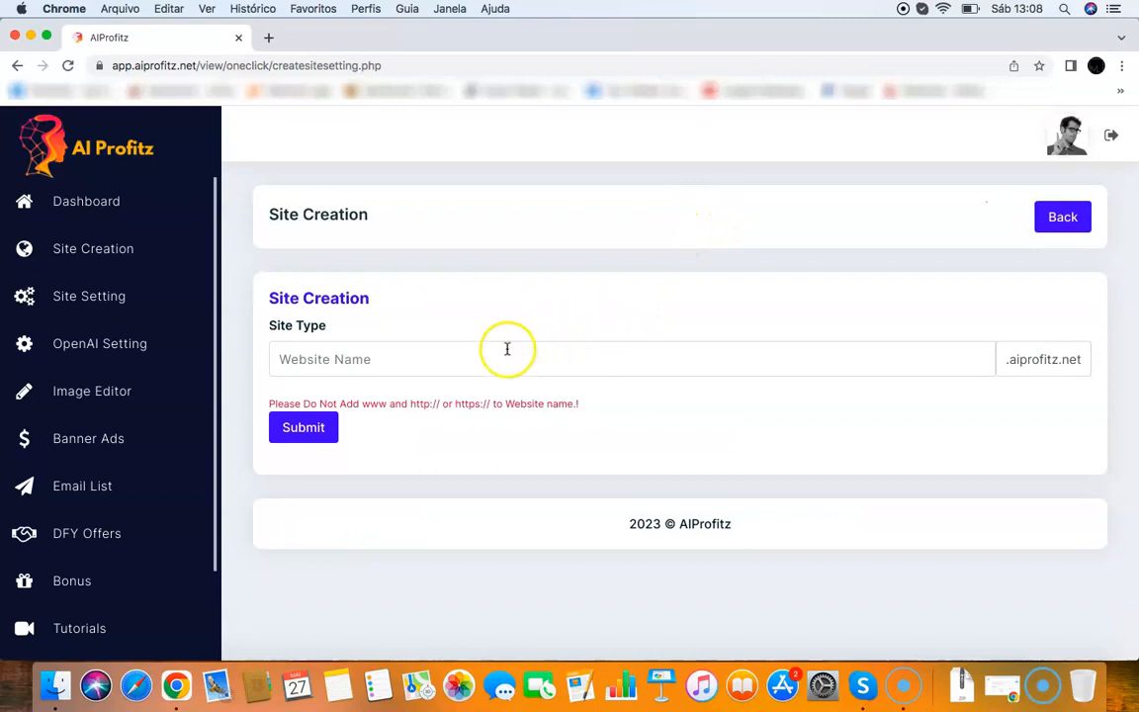
{"action": "type", "text": "newchatbot"}
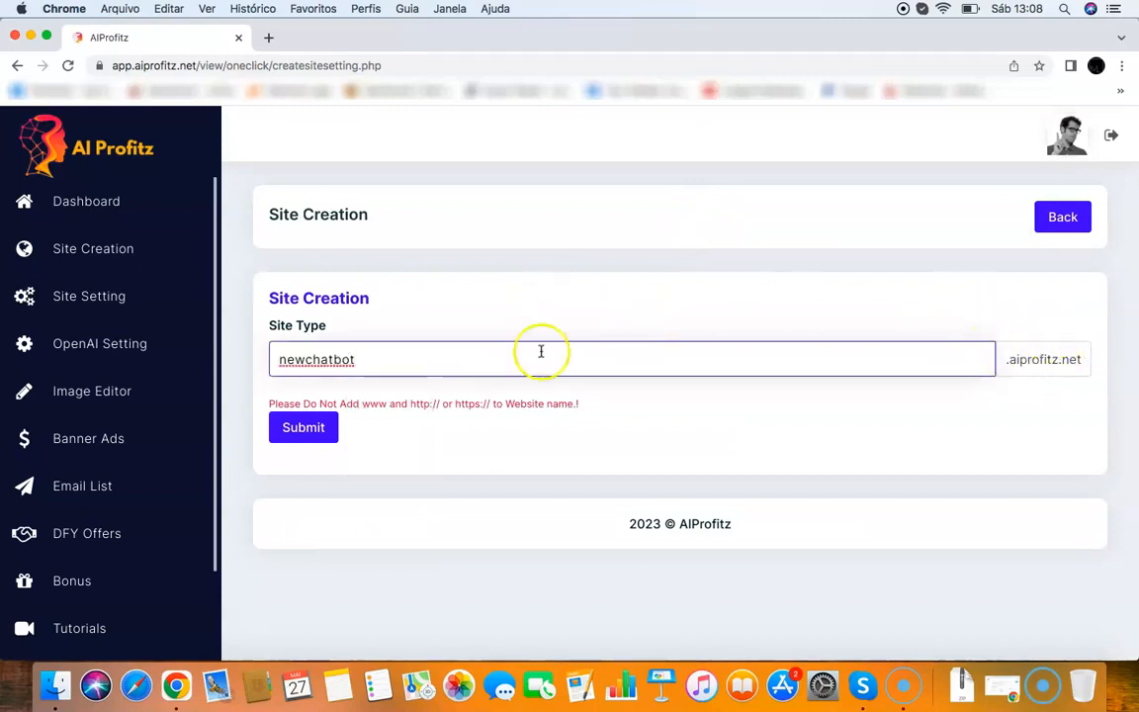
{"action": "left_click", "coordinate": [302, 428]}
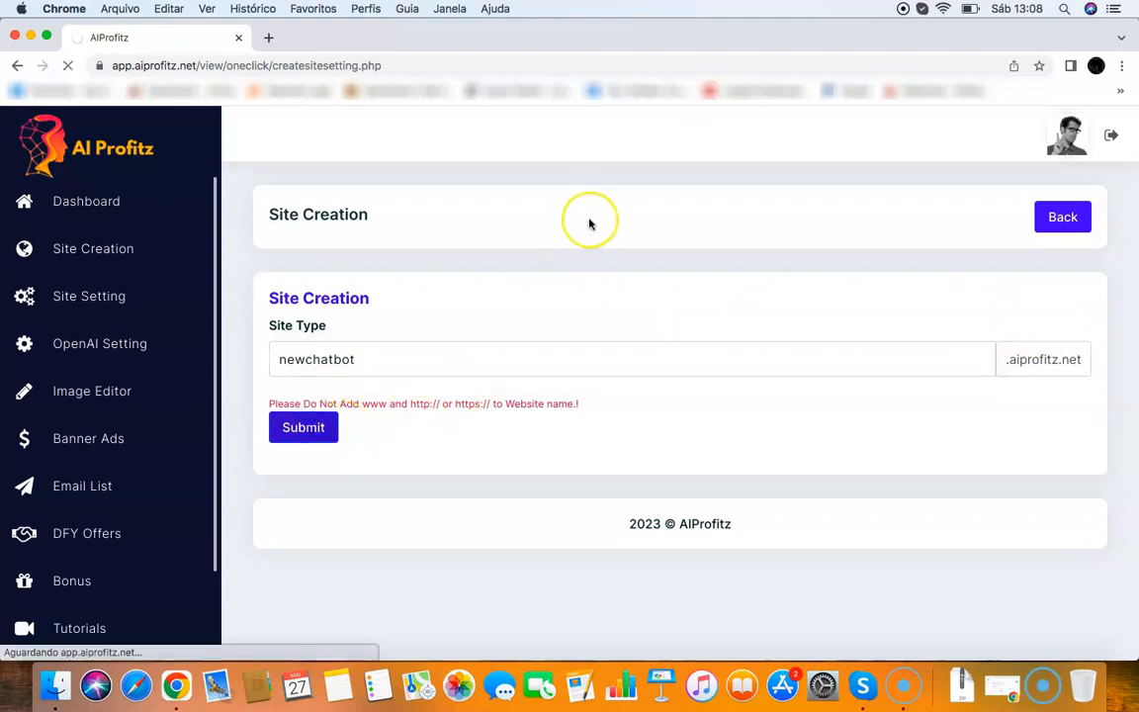
{"action": "left_click", "coordinate": [302, 427]}
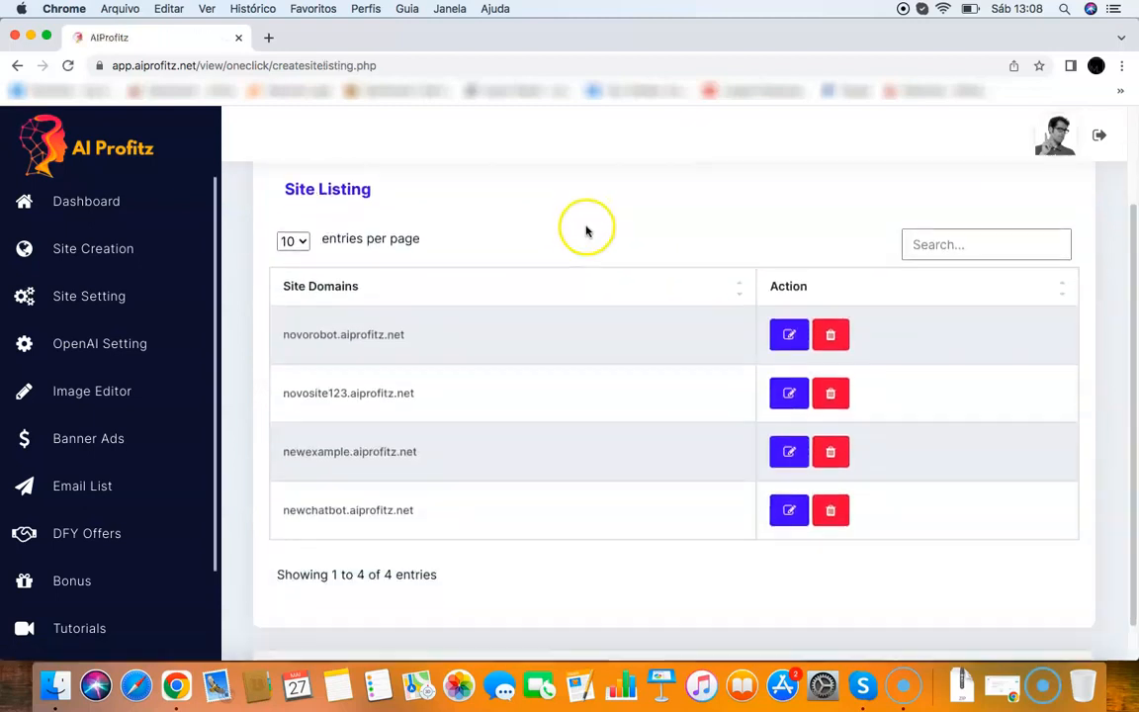
View newchatbot.aiprofitz.net in a new tab, reviewing its chatbot box, ads and subscribe footer
{"action": "left_click", "coordinate": [269, 38]}
{"action": "type", "text": "newchatbot.aiprofitz.net"}
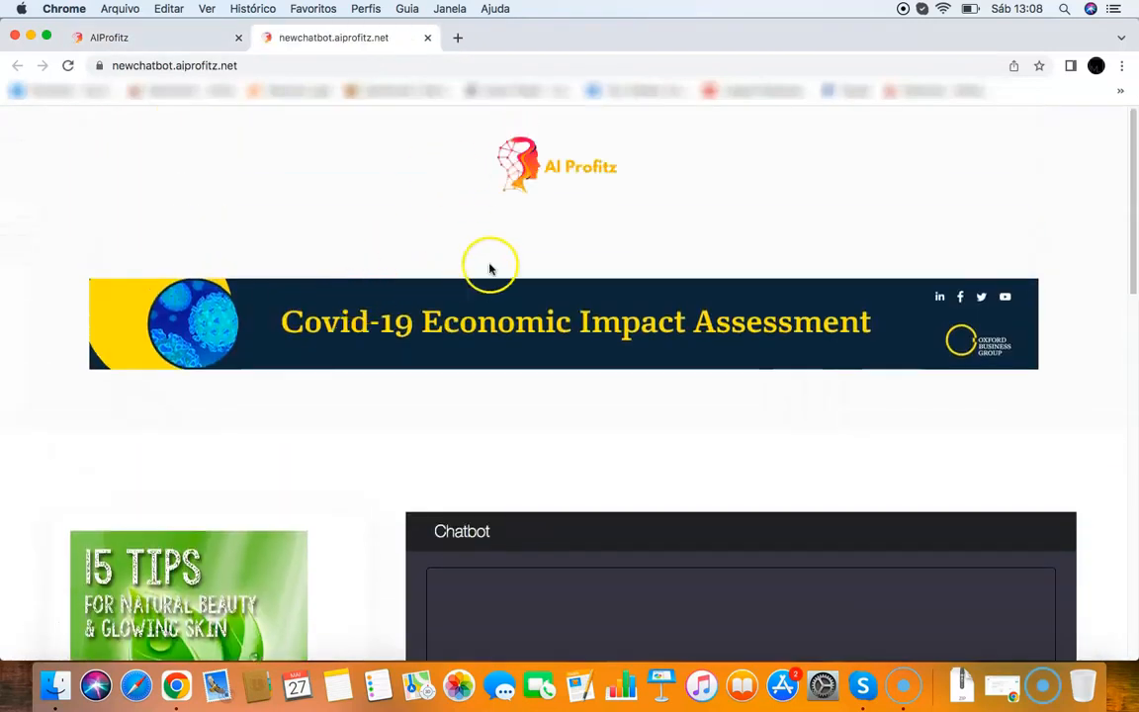
{"action": "scroll", "scroll_direction": "down", "scroll_amount": 3}
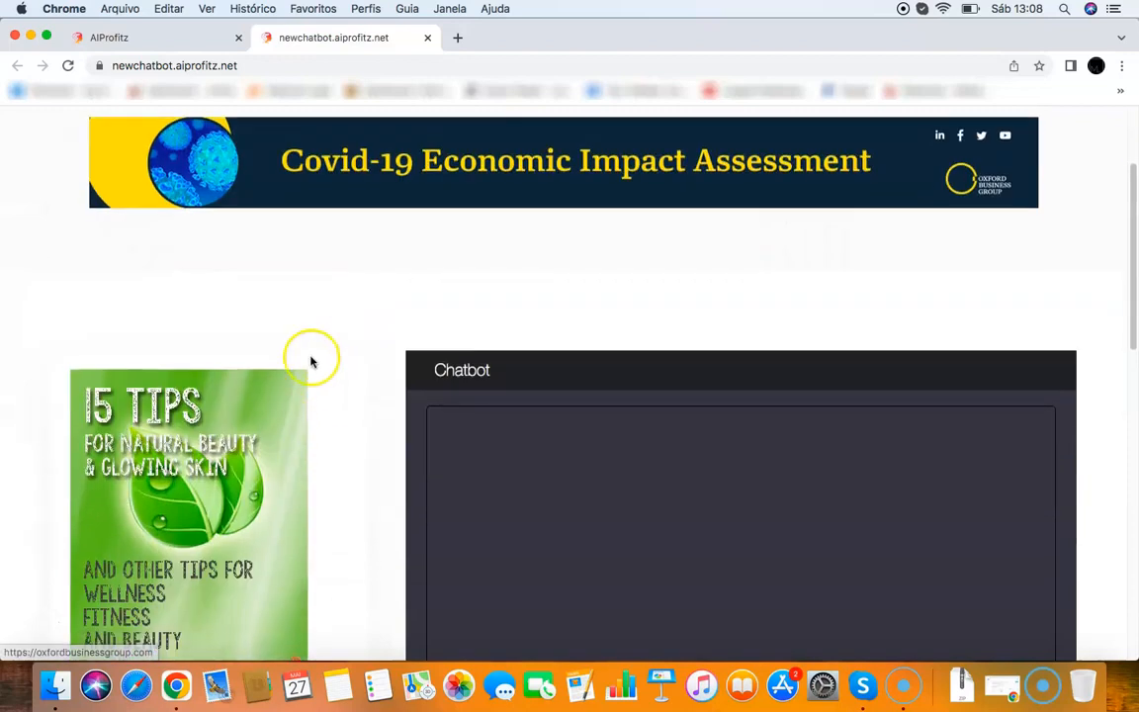
{"action": "scroll", "scroll_direction": "down", "scroll_amount": 3}
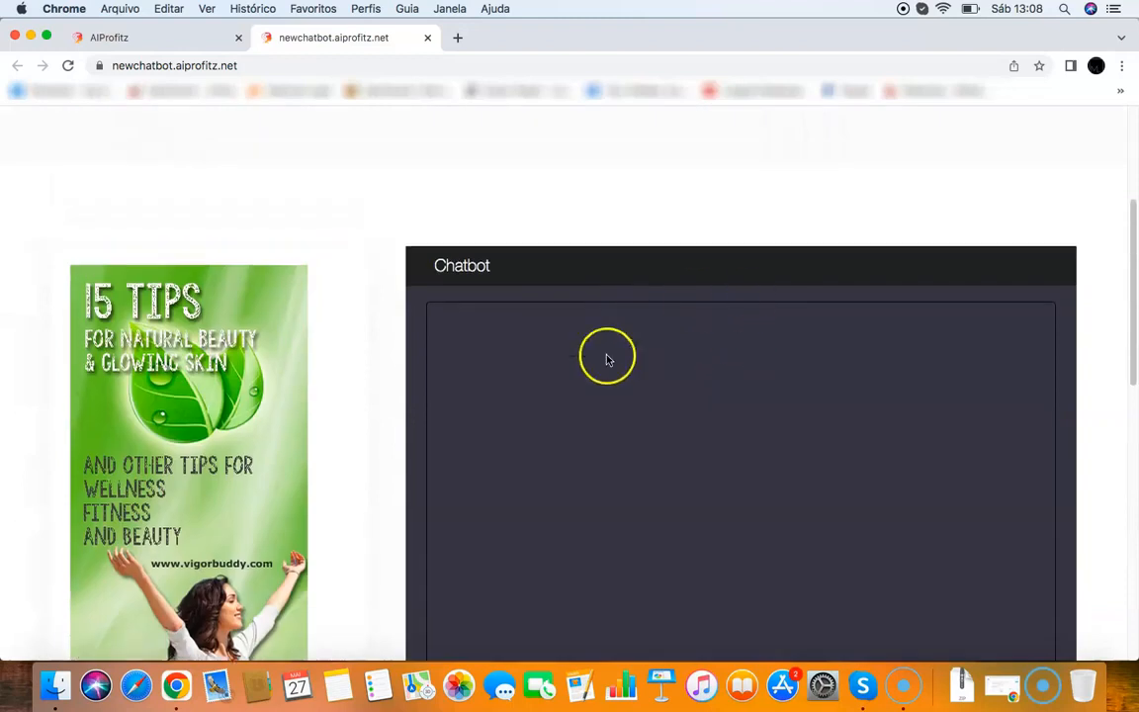
{"action": "scroll", "scroll_direction": "down", "scroll_amount": 3}
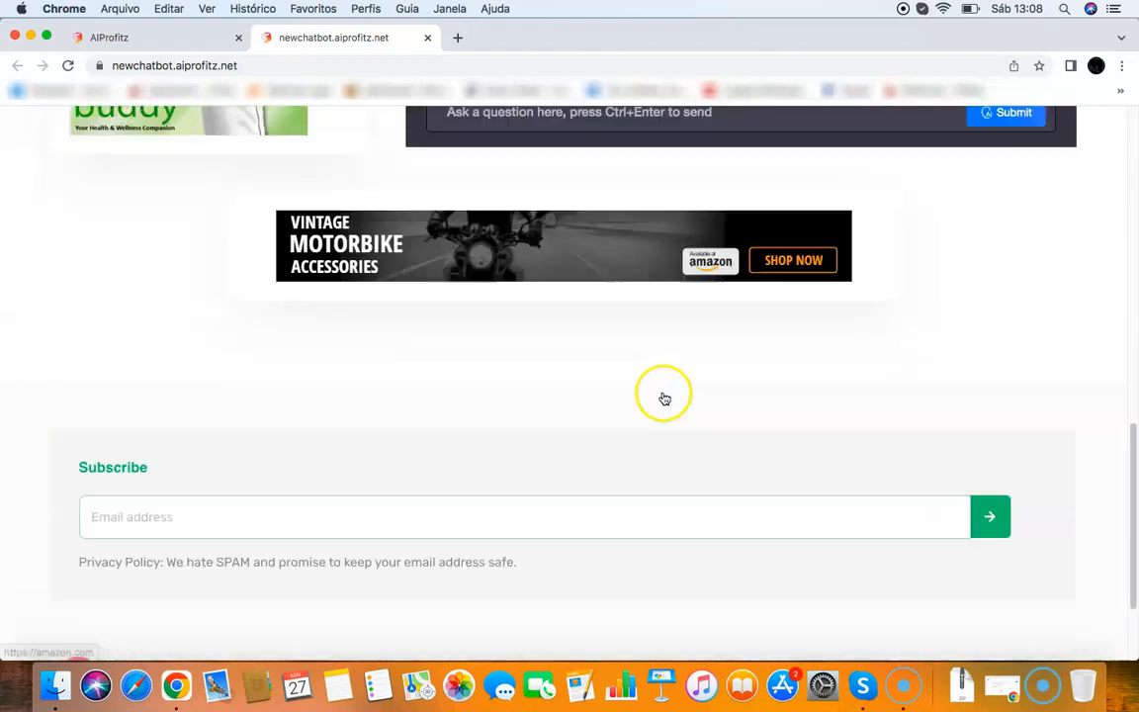
{"action": "scroll", "scroll_direction": "down", "scroll_amount": 3}
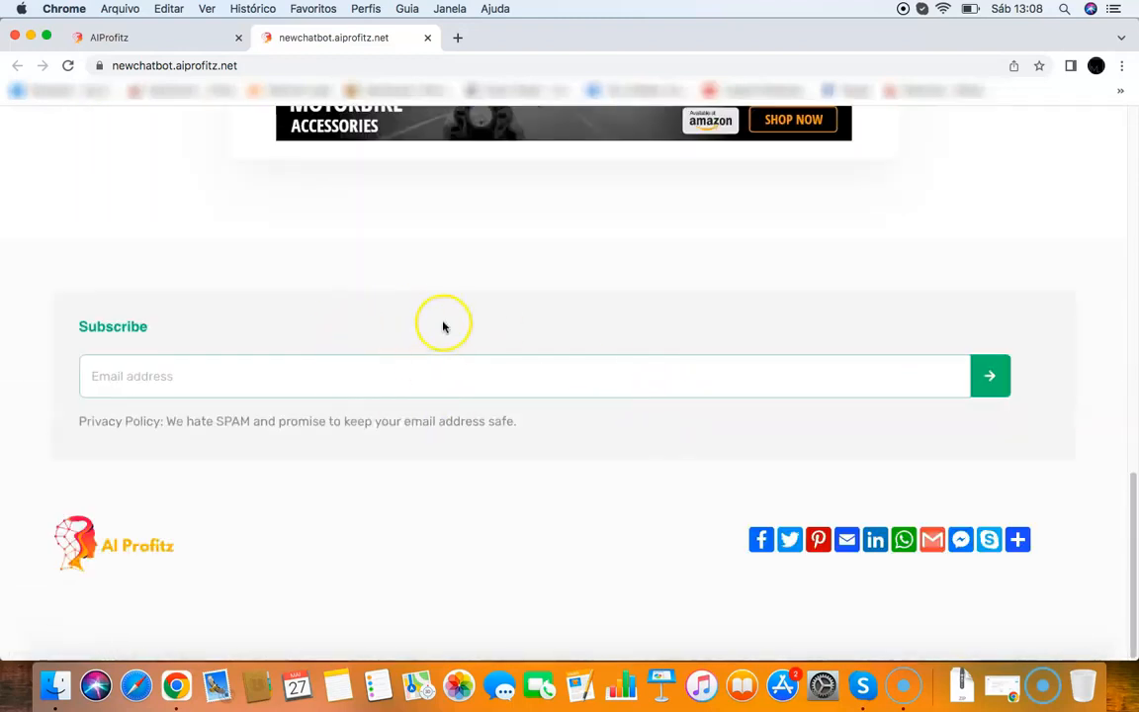
{"action": "mouse_move", "coordinate": [443, 354]}
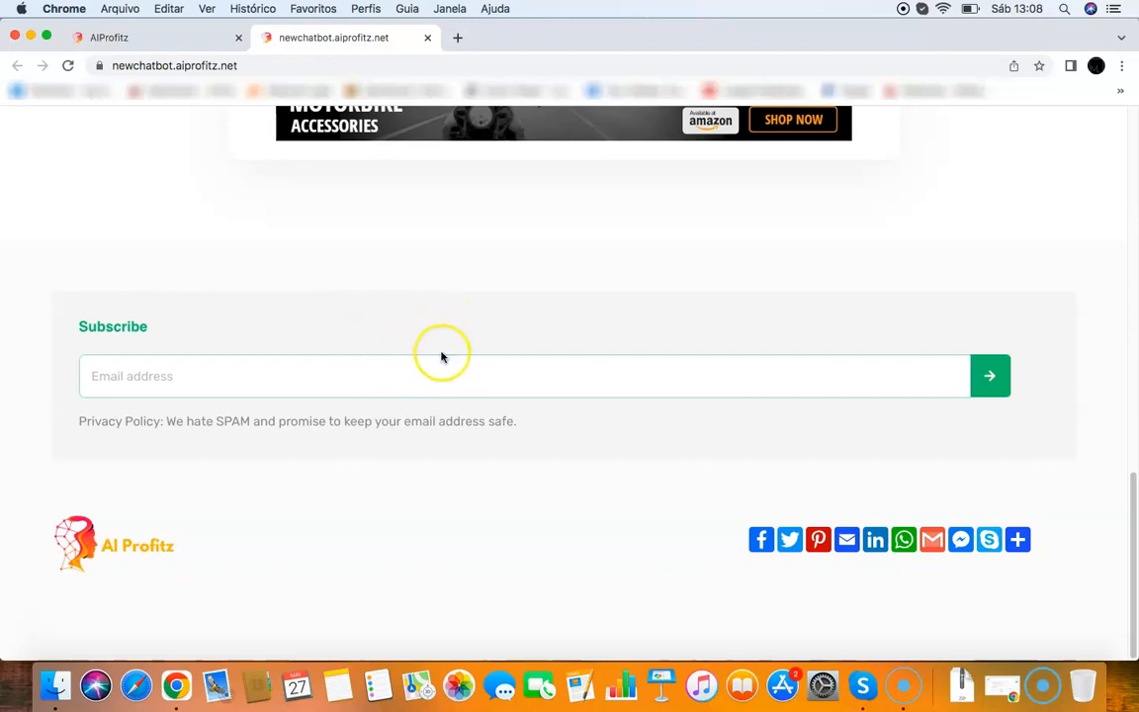
{"action": "mouse_move", "coordinate": [439, 348]}
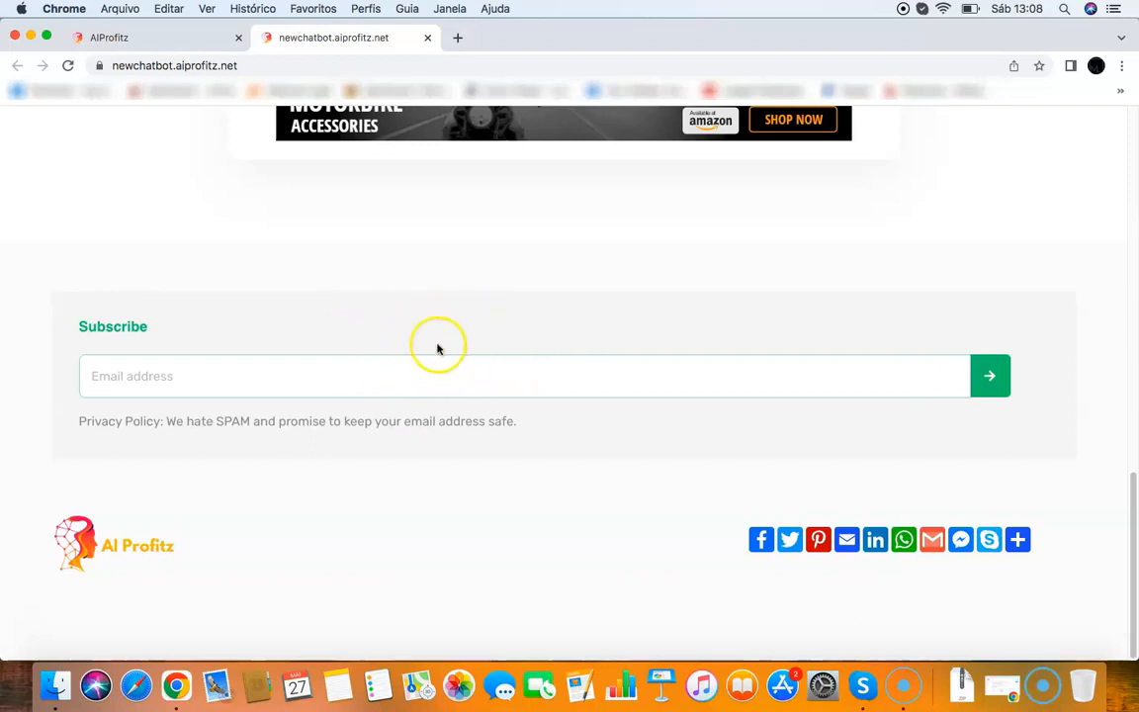
{"action": "mouse_move", "coordinate": [522, 315]}
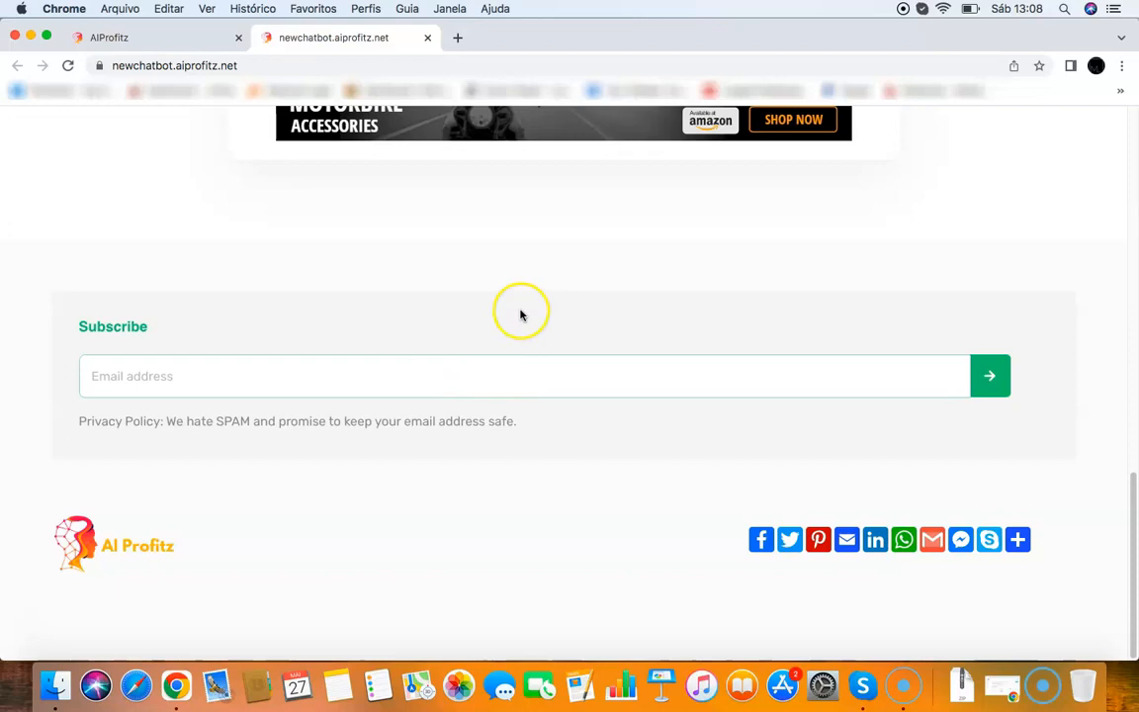
{"action": "mouse_move", "coordinate": [957, 498]}
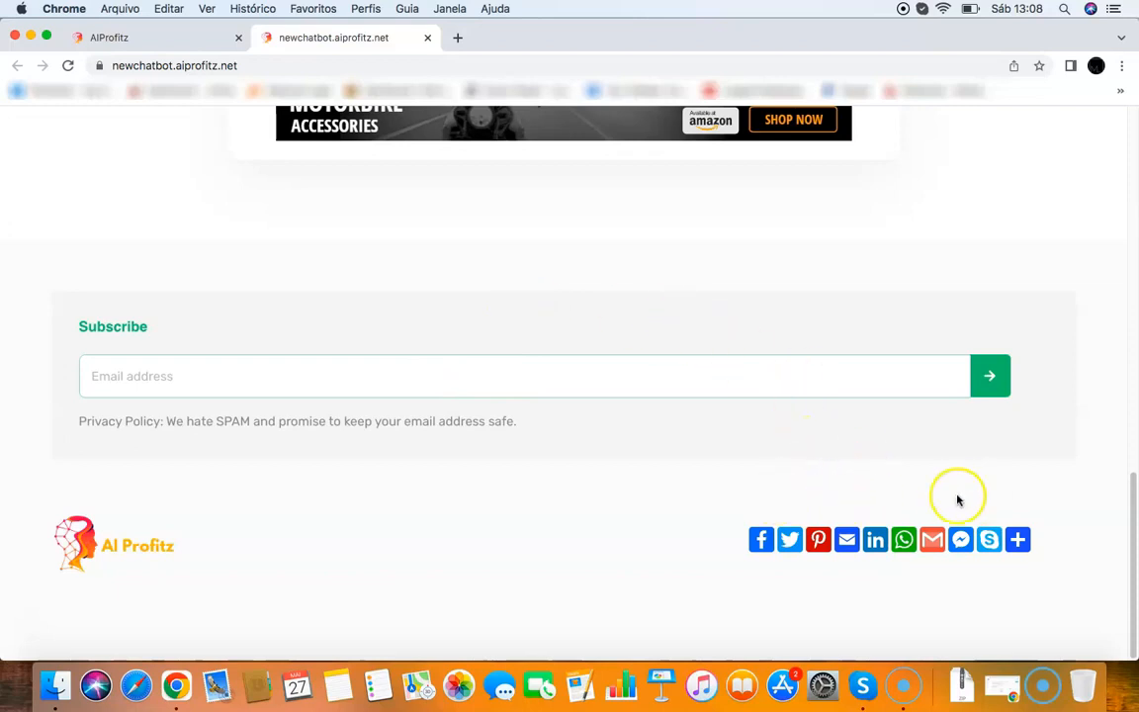
{"action": "mouse_move", "coordinate": [926, 471]}
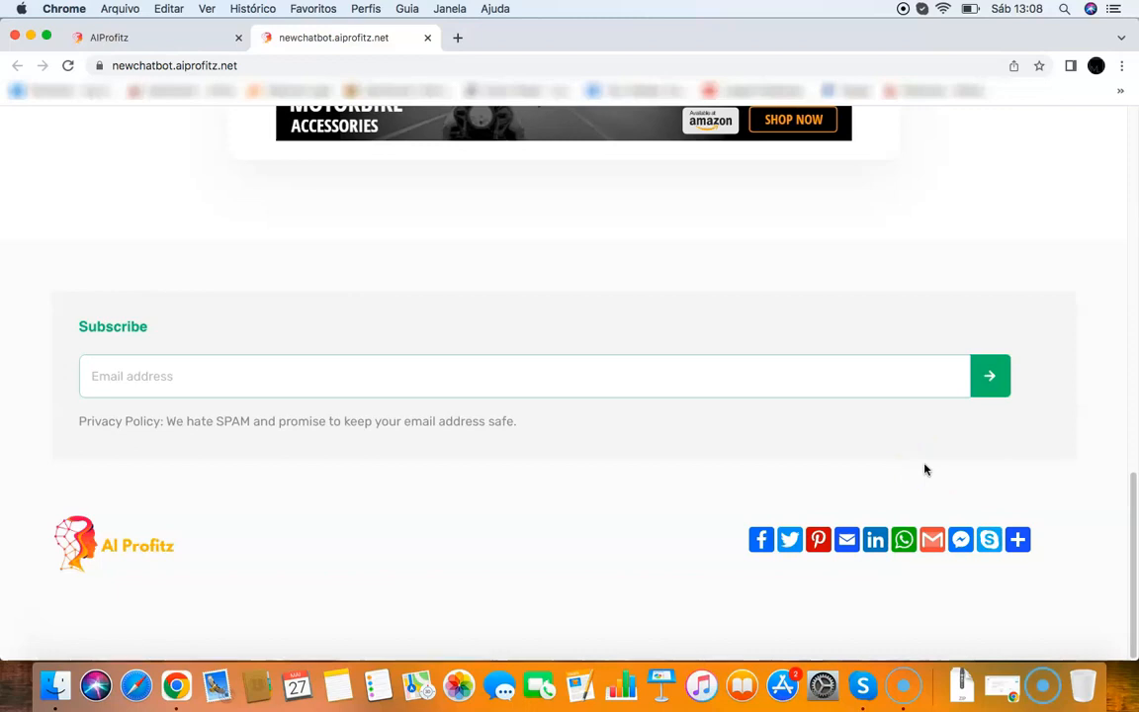
{"action": "scroll", "scroll_direction": "up", "scroll_amount": 3}
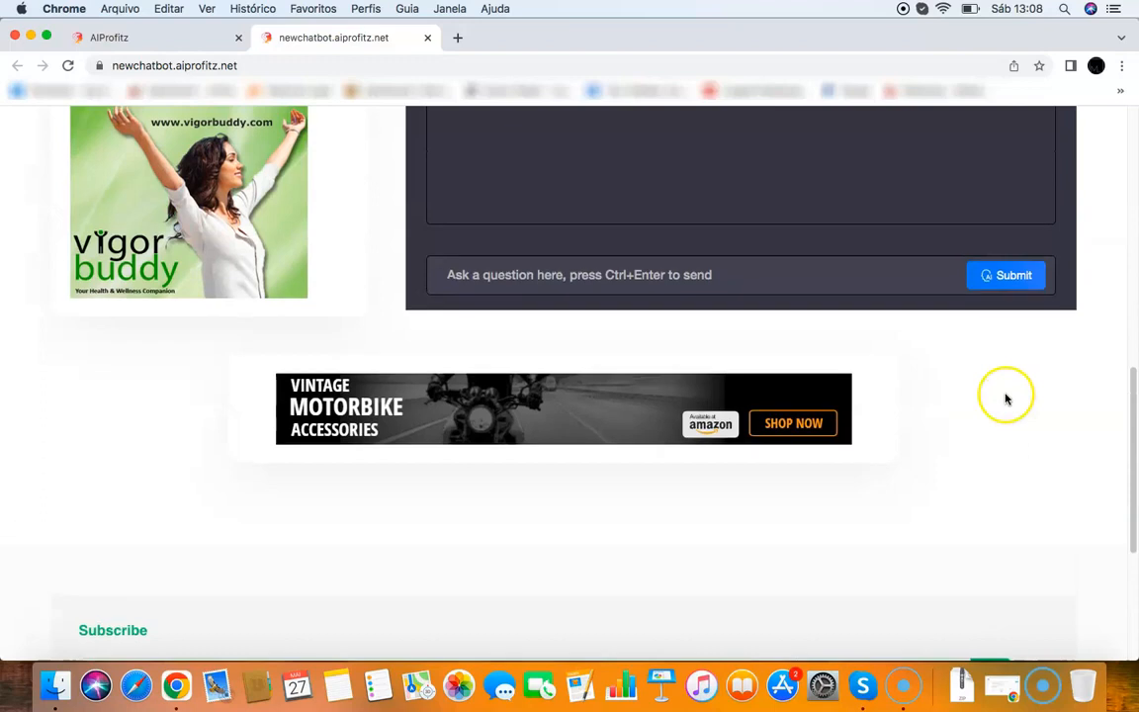
{"action": "scroll", "scroll_direction": "up", "scroll_amount": 3}
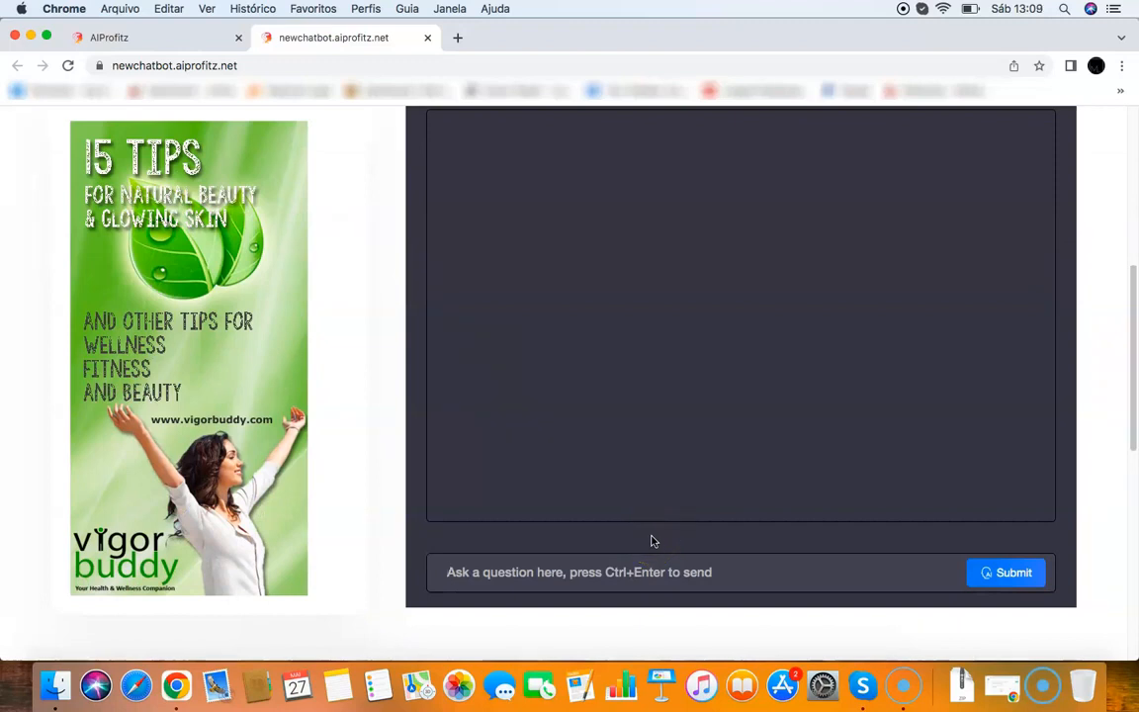
Ask the chatbot to 'write me a 10 headlines for a blog post about weight loss' and send it
{"action": "type", "text": "write me a 10"}
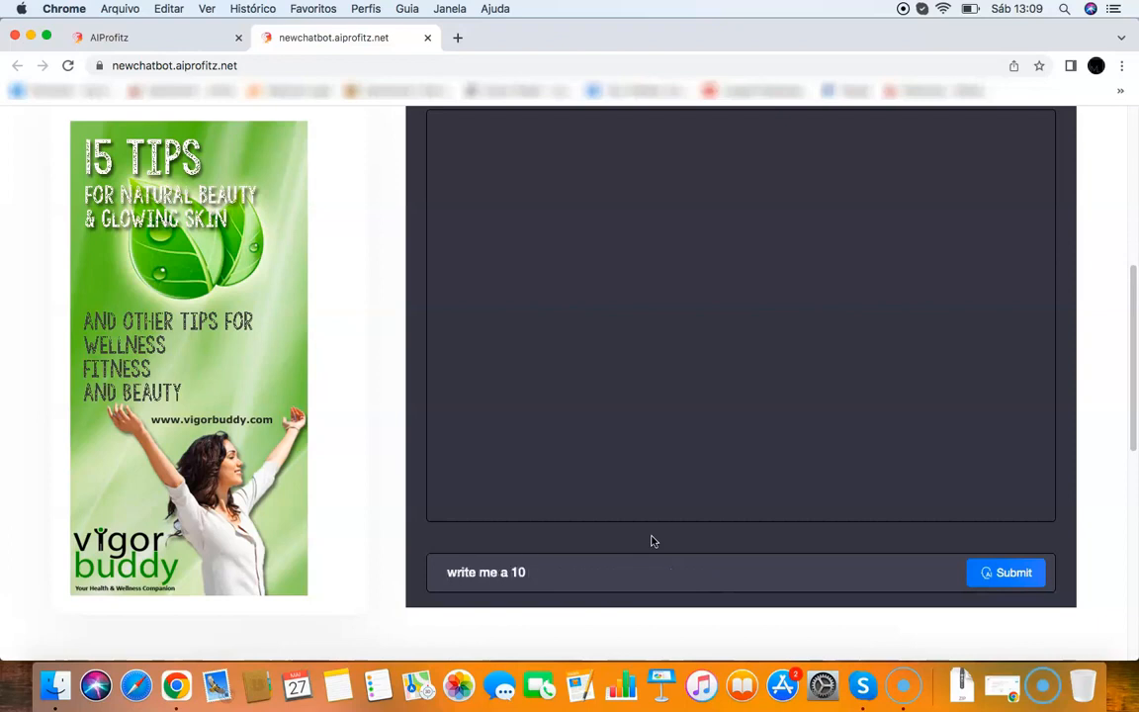
{"action": "type", "text": "headlines f"}
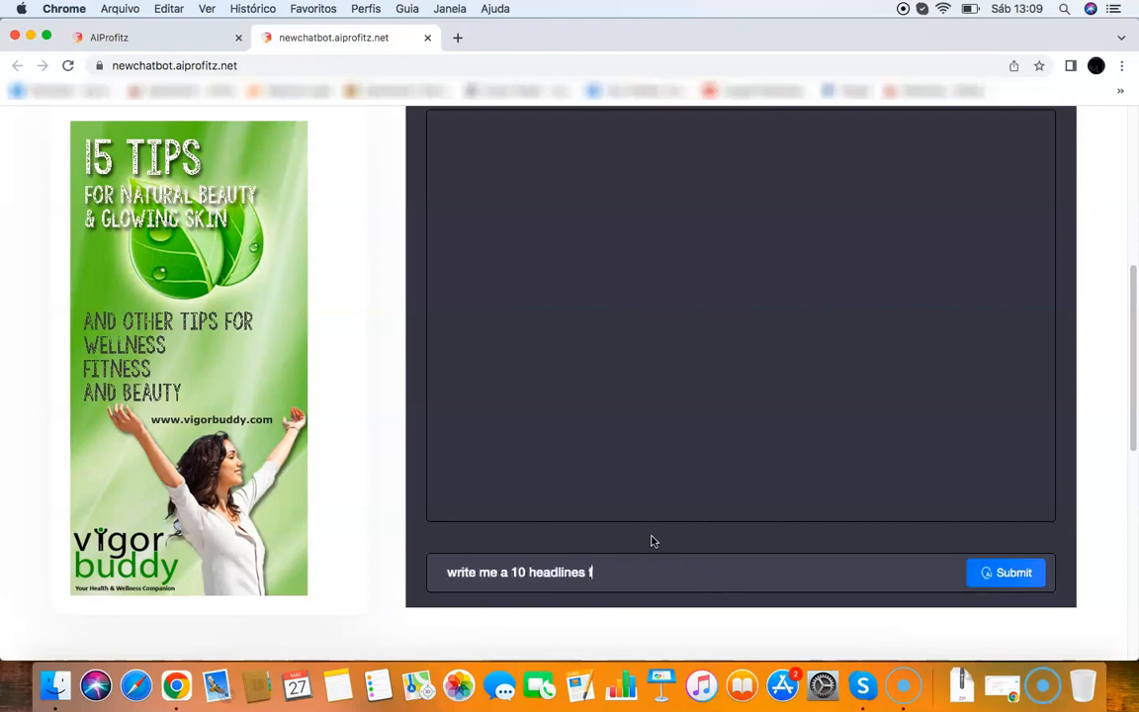
{"action": "type", "text": "for a blog post about weig"}
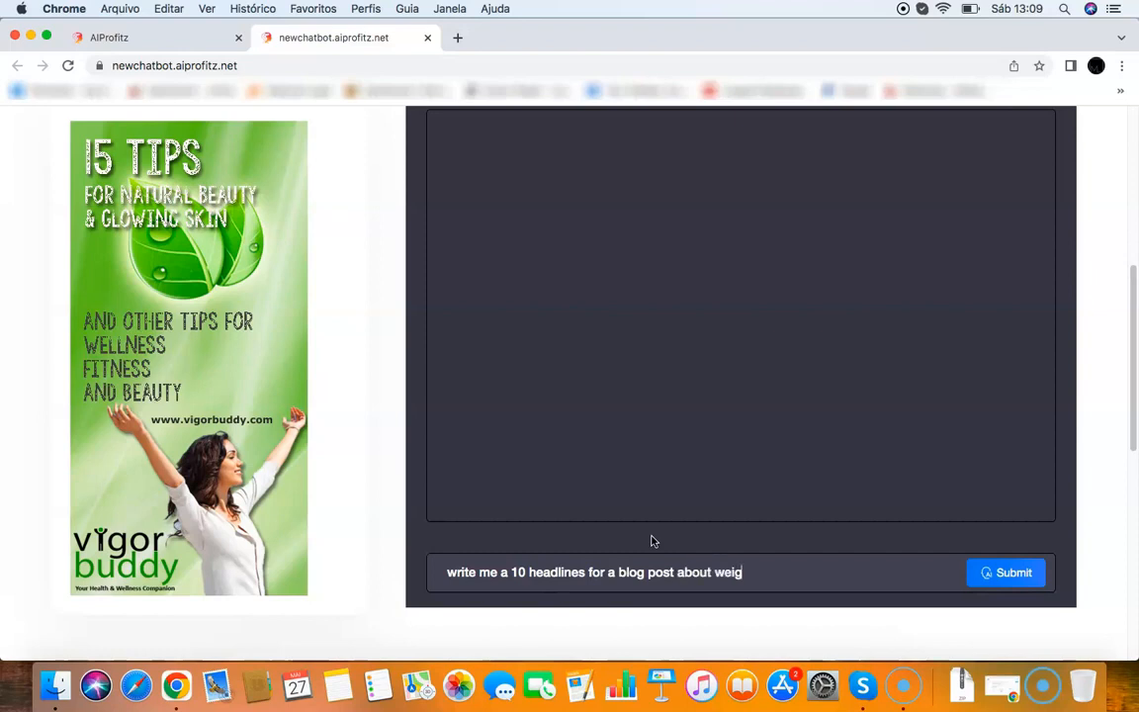
{"action": "left_click", "coordinate": [1005, 572]}
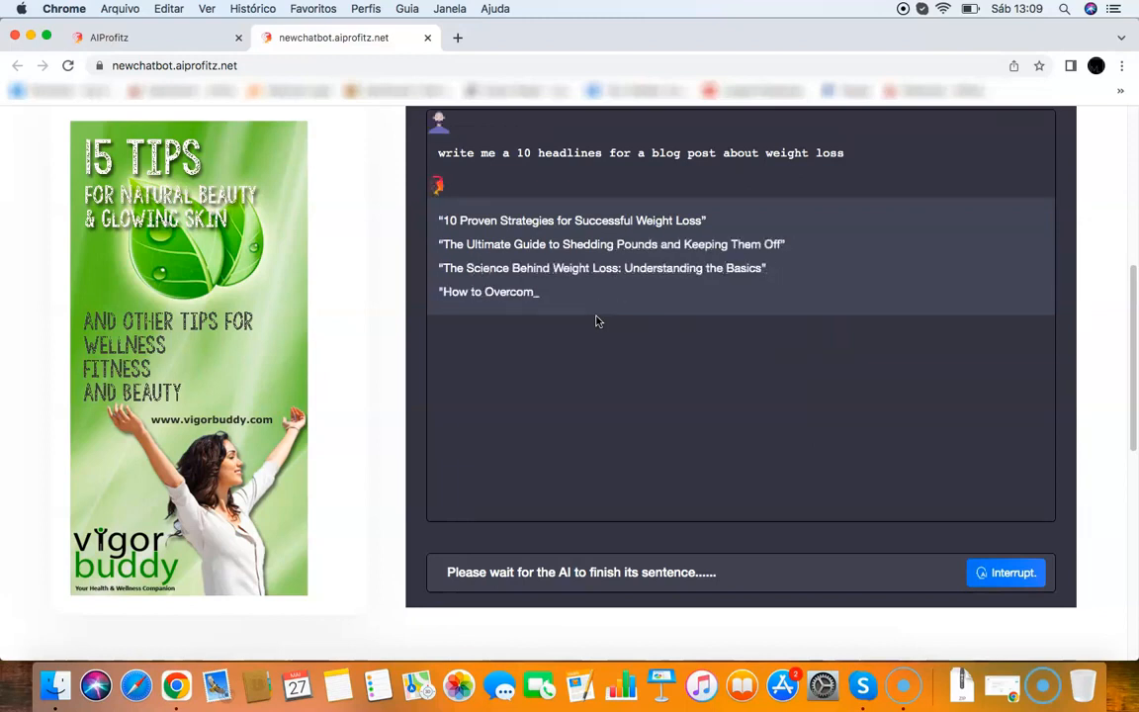
{"action": "mouse_move", "coordinate": [728, 396]}
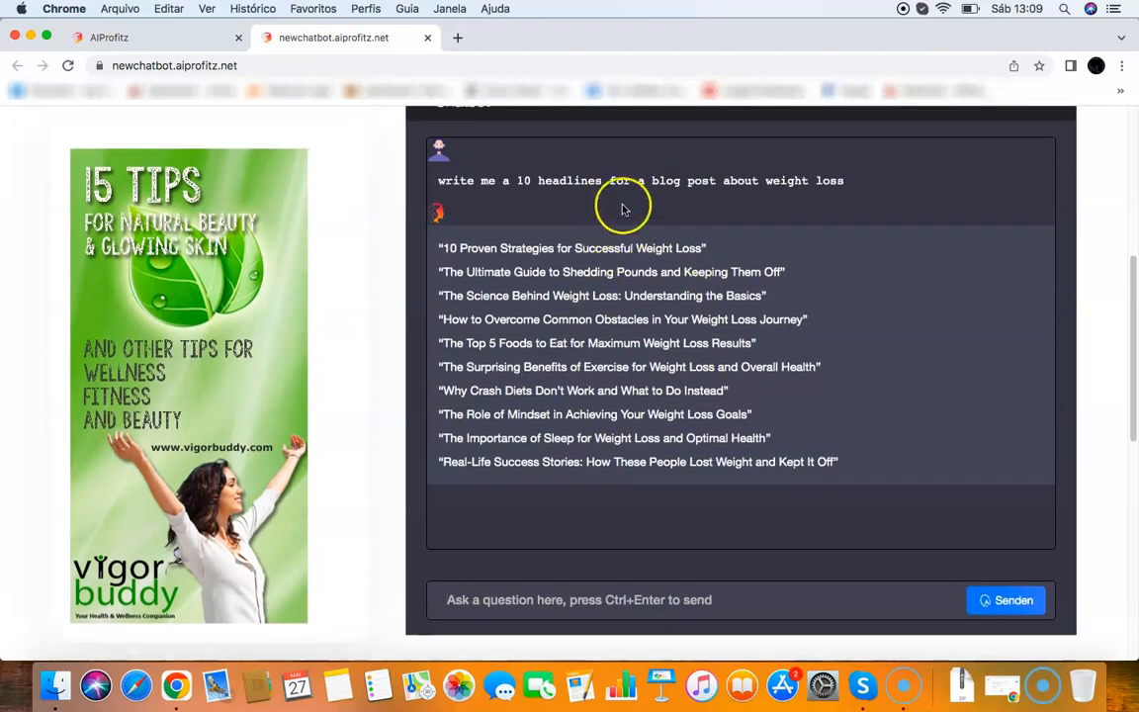
{"action": "mouse_move", "coordinate": [672, 344]}
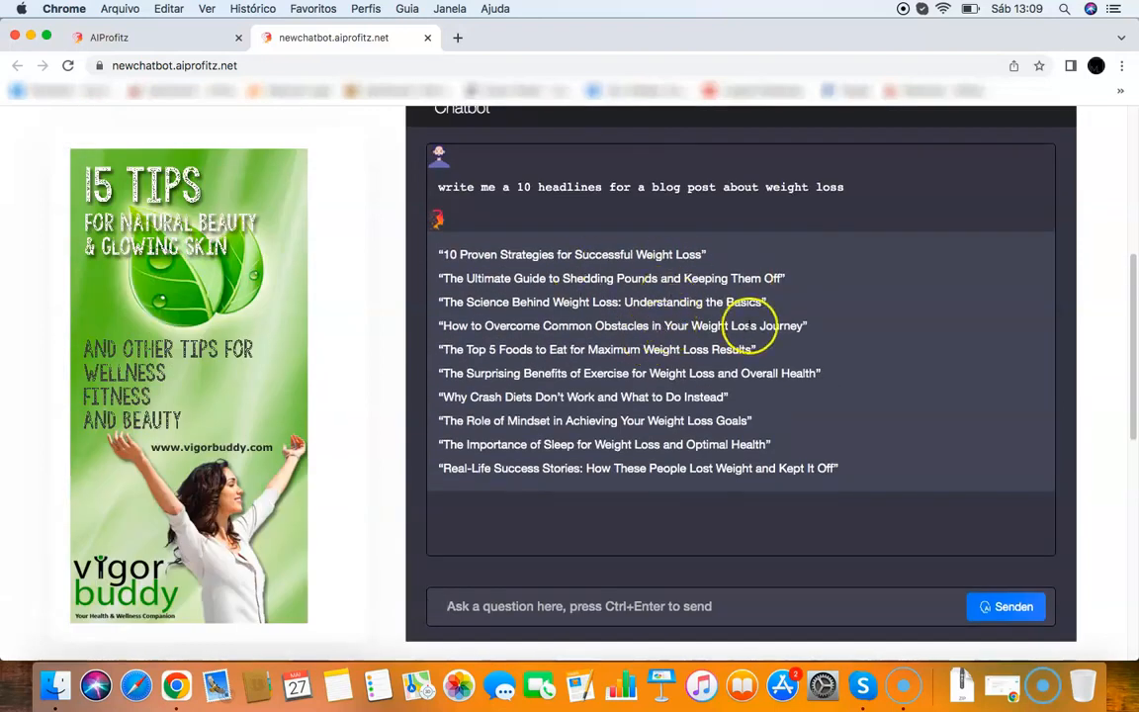
Send the chatbot the request 'write me a blog post about weight loss'
{"action": "scroll", "scroll_direction": "up", "scroll_amount": 3}
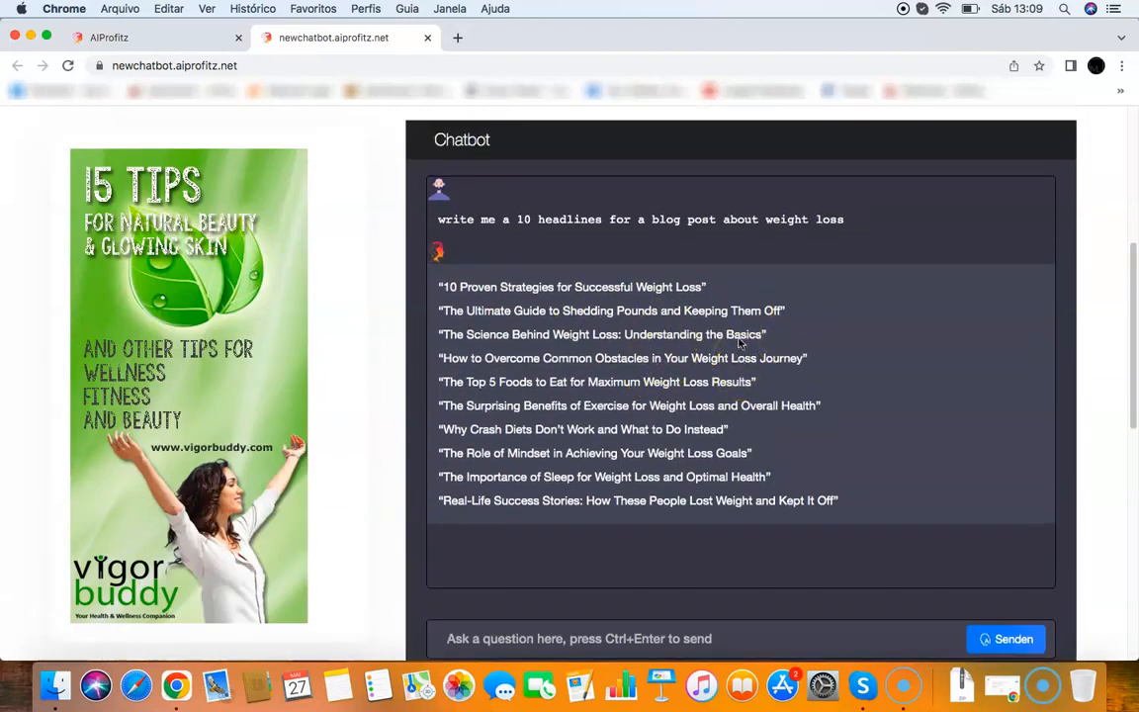
{"action": "type", "text": "w"}
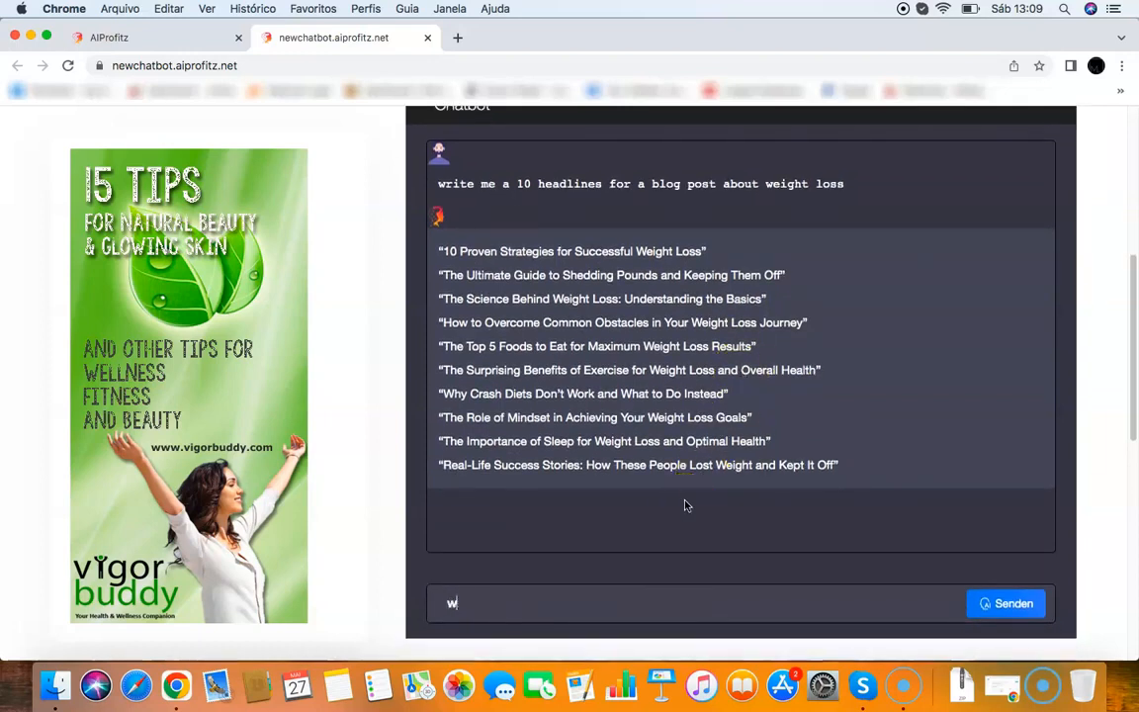
{"action": "type", "text": "write me a blog post about ei"}
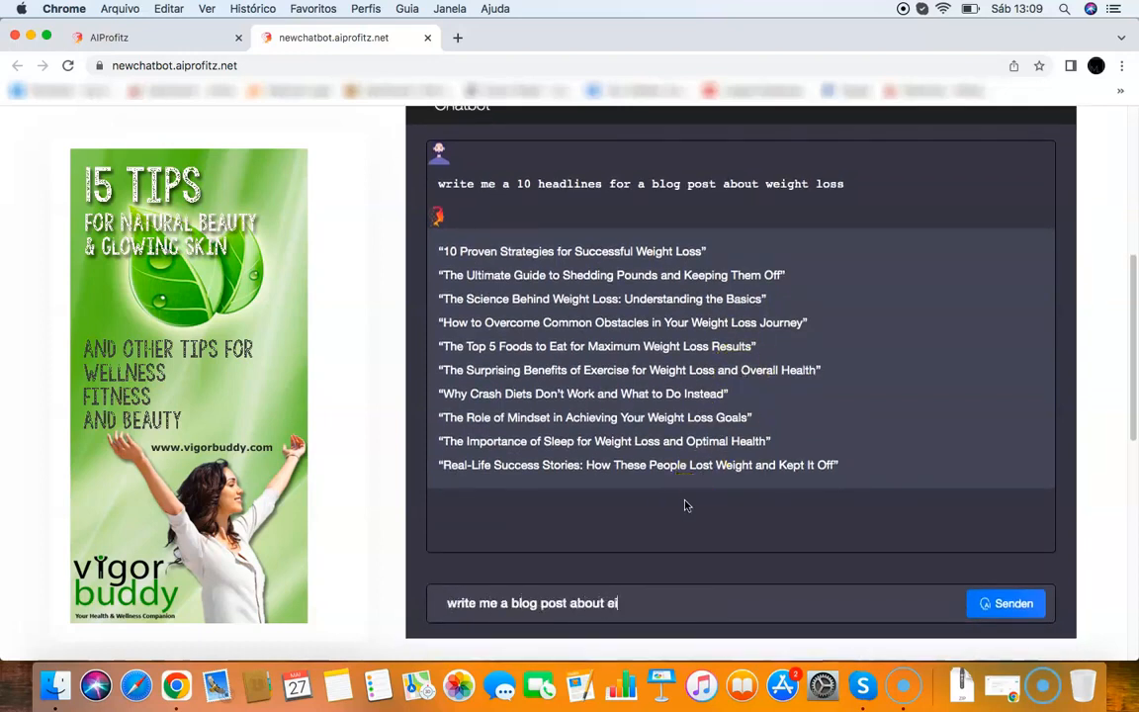
{"action": "type", "text": "weight loss"}
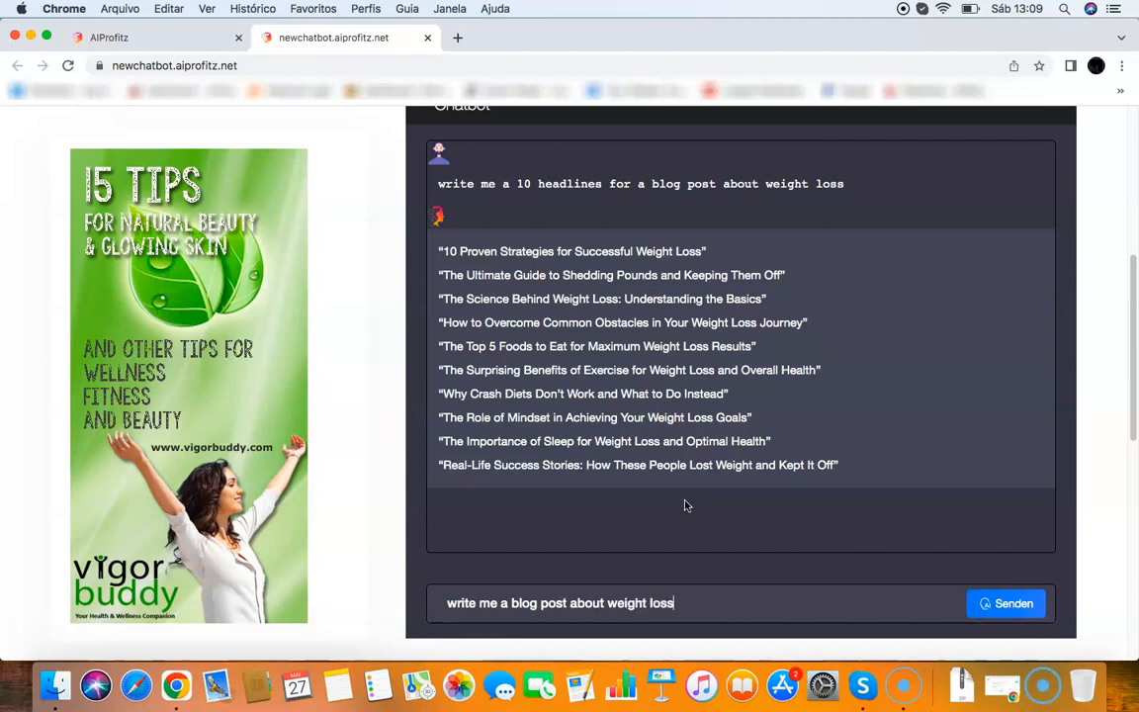
{"action": "left_click", "coordinate": [1005, 603]}
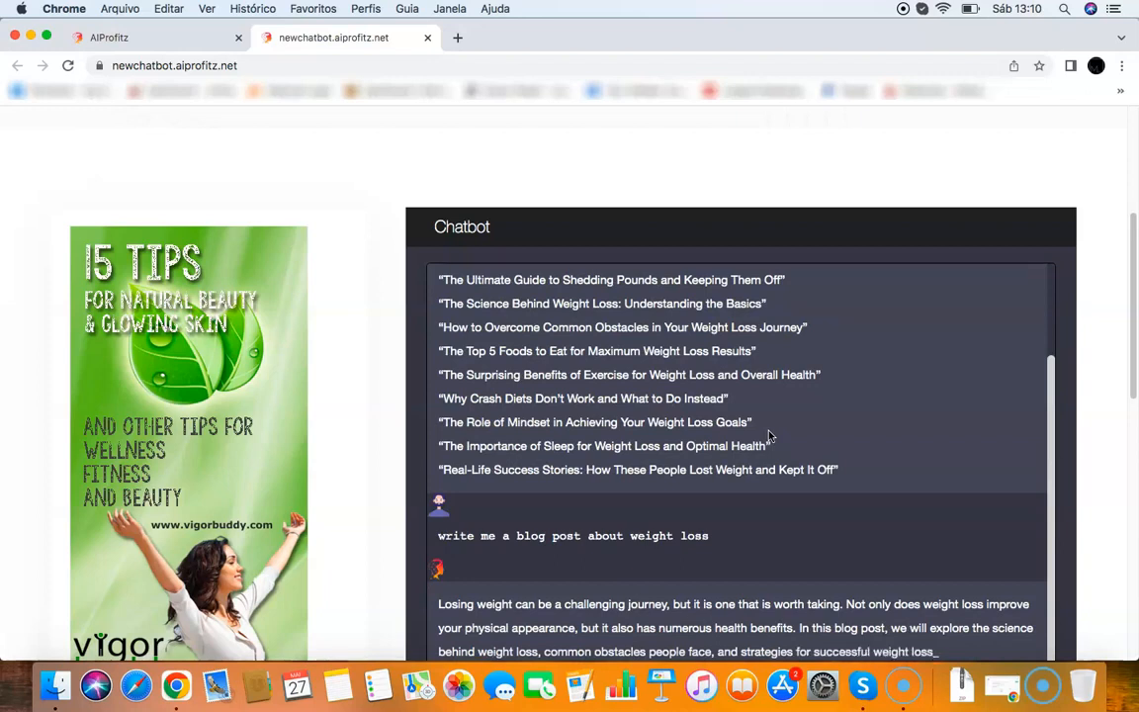
Read through the generated weight loss blog post beneath the headlines
{"action": "scroll", "scroll_direction": "down", "scroll_amount": 3}
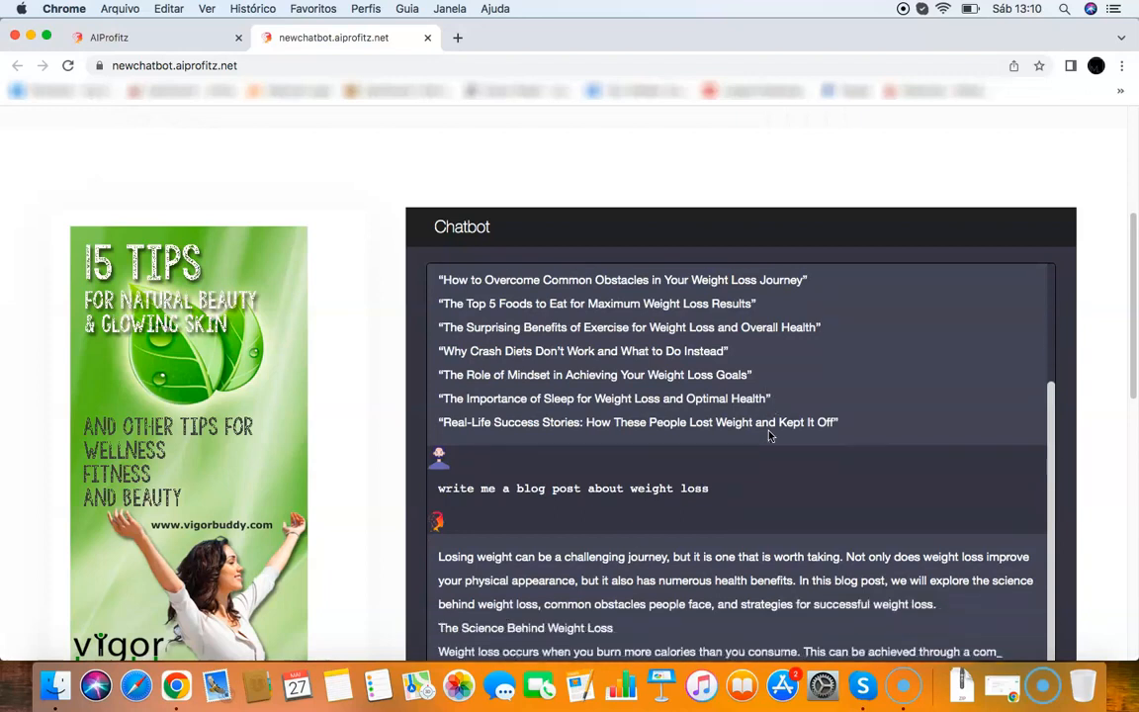
{"action": "scroll", "scroll_direction": "down", "scroll_amount": 3}
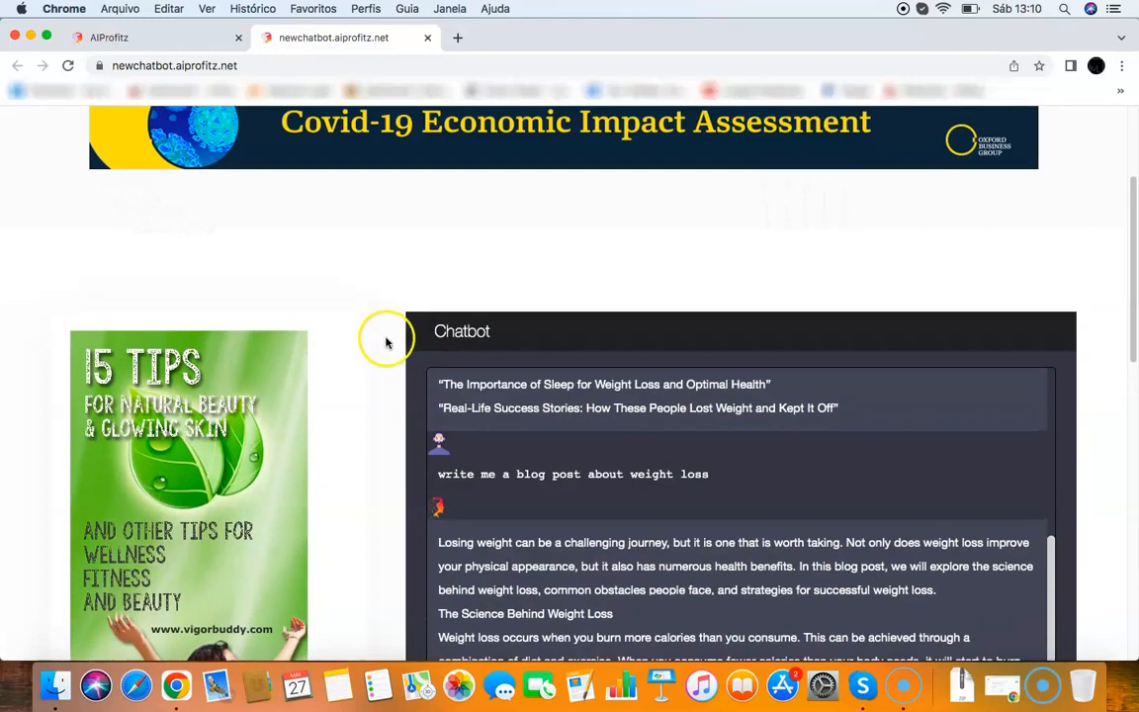
{"action": "scroll", "scroll_direction": "up", "scroll_amount": 3}
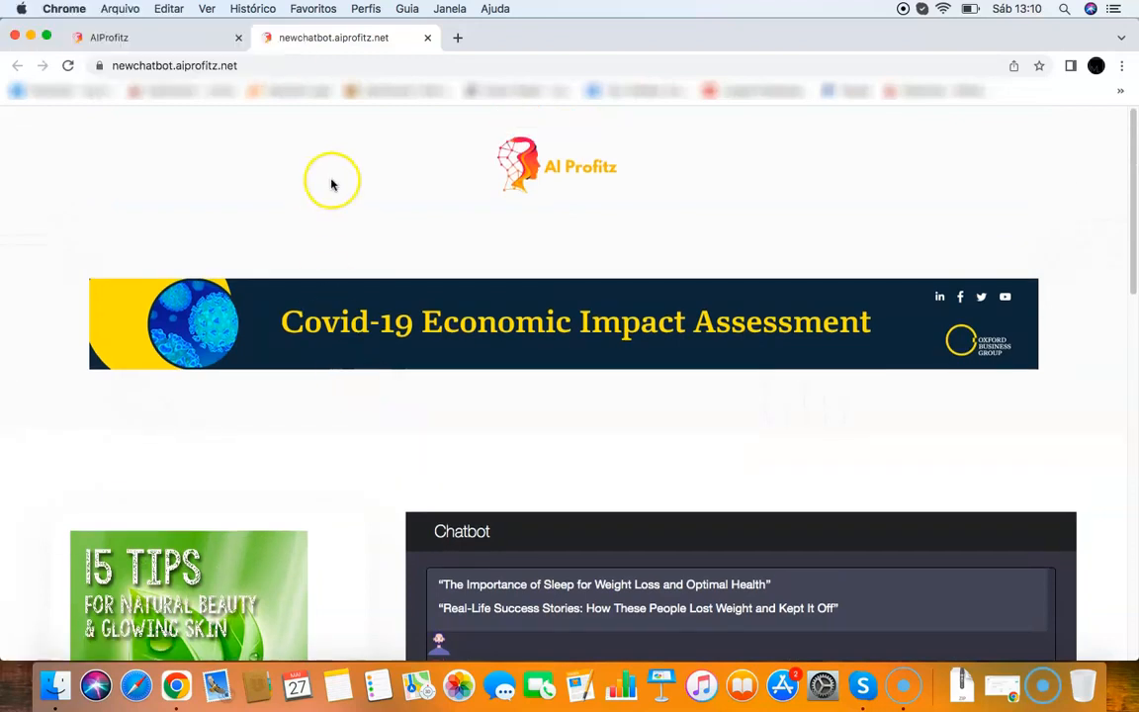
{"action": "scroll", "scroll_direction": "down", "scroll_amount": 3}
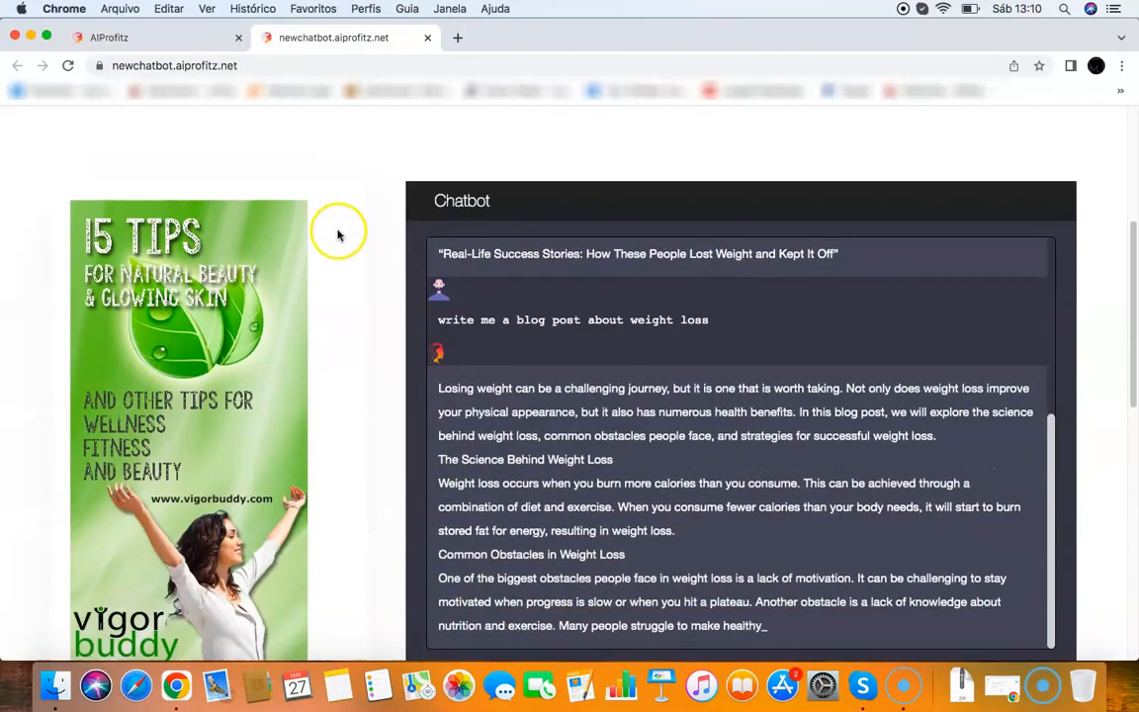
{"action": "scroll", "scroll_direction": "down", "scroll_amount": 3}
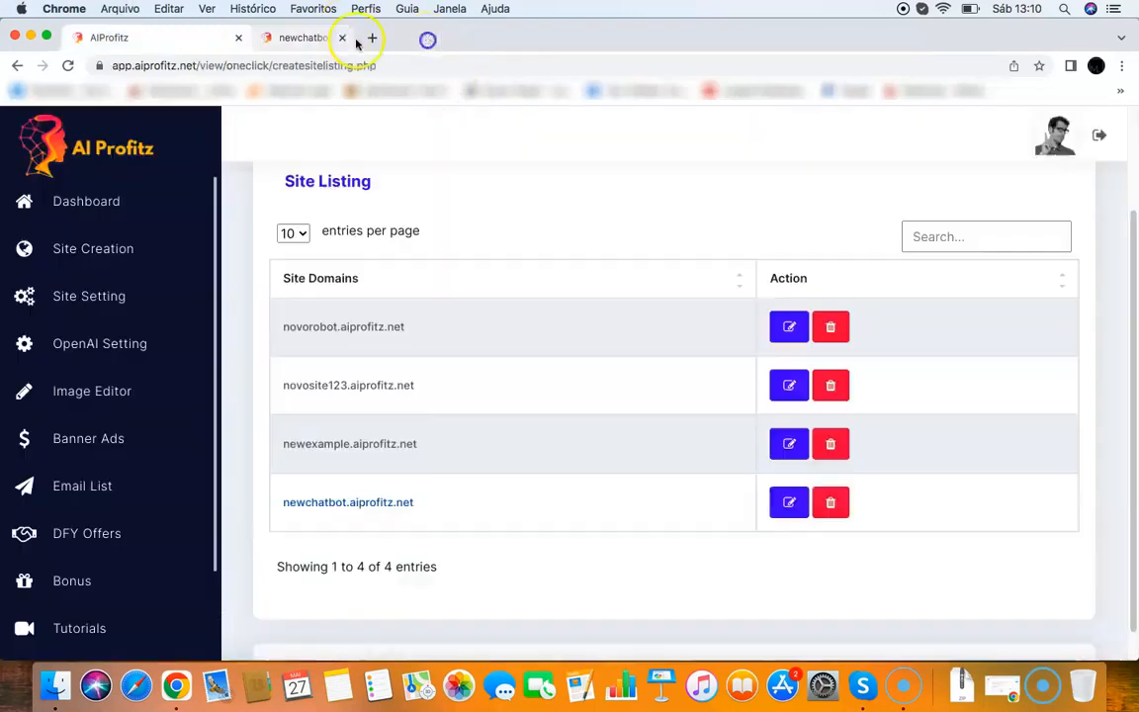
Close the chatbot tab and return to the dashboard's list of four sites
{"action": "left_click", "coordinate": [343, 37]}
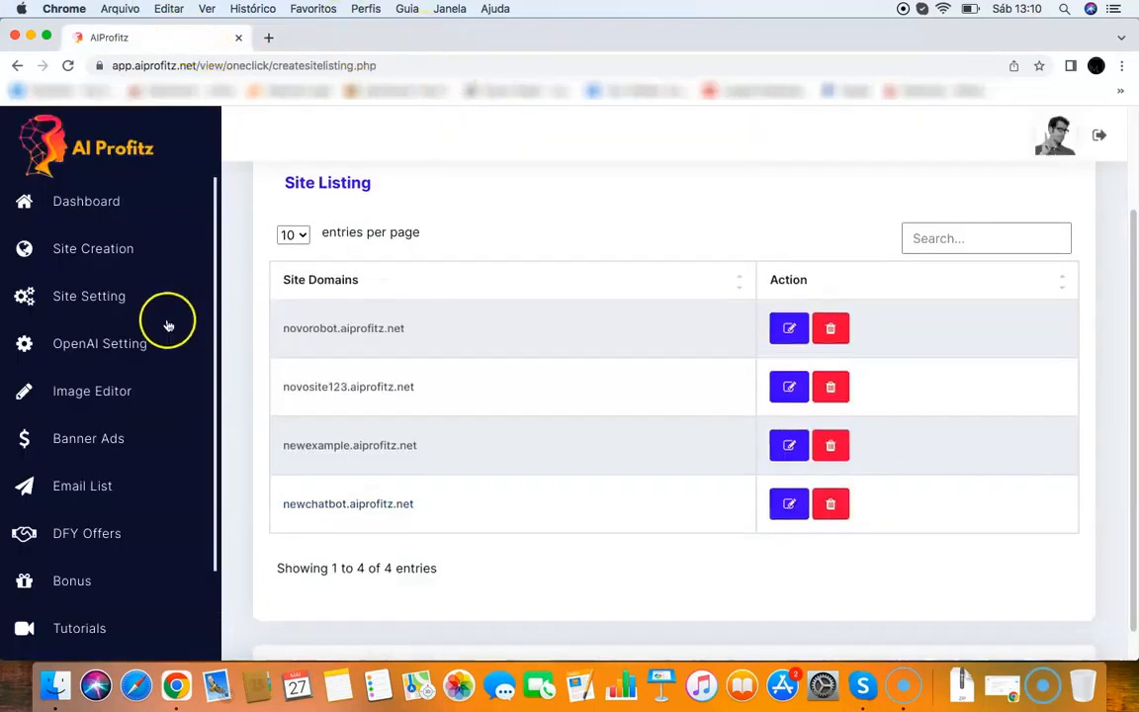
{"action": "scroll", "scroll_direction": "up", "scroll_amount": 3}
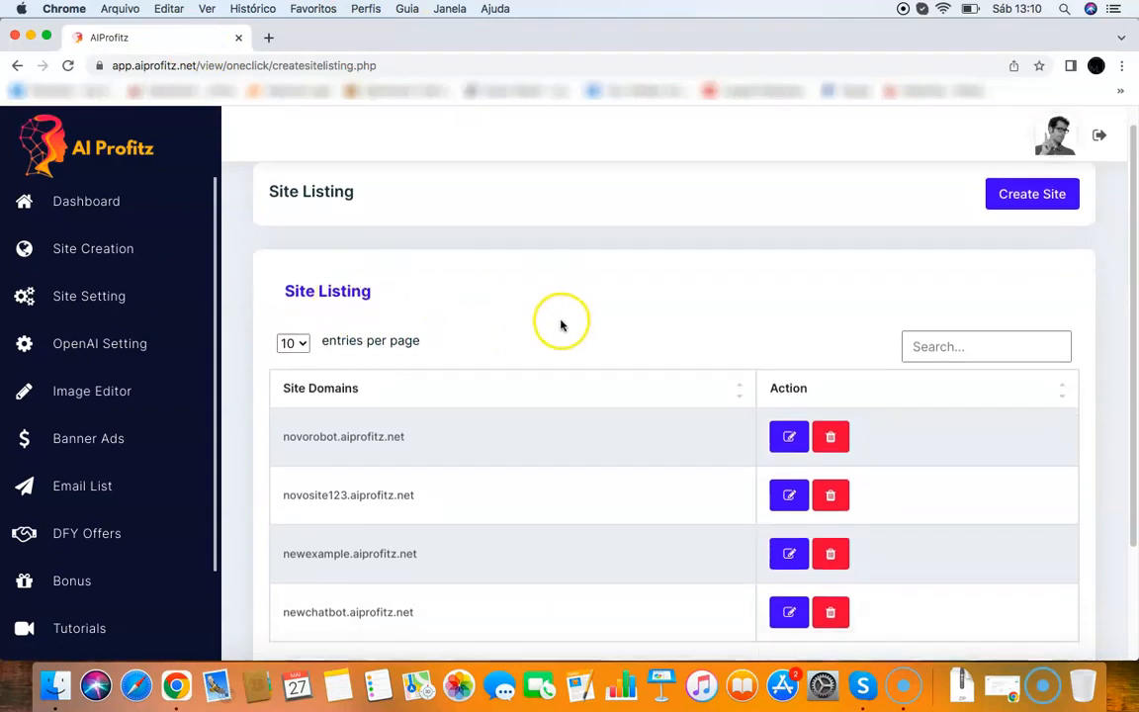
{"action": "scroll", "scroll_direction": "down", "scroll_amount": 3}
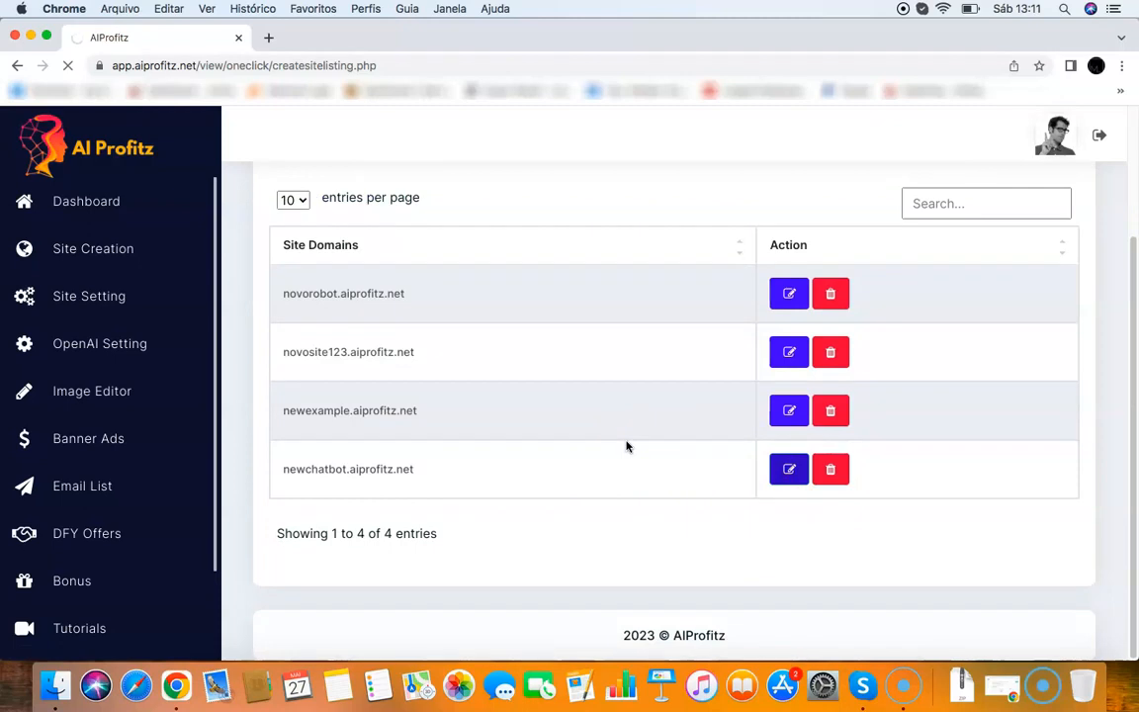
{"action": "left_click", "coordinate": [790, 469]}
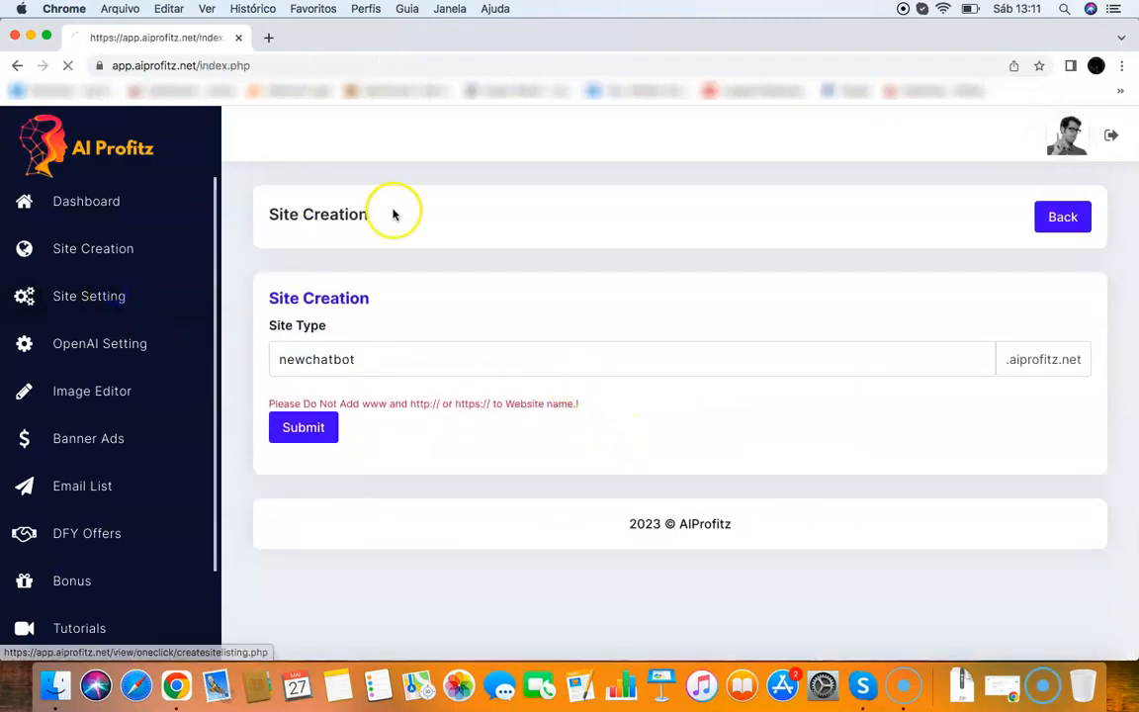
{"action": "left_click", "coordinate": [303, 427]}
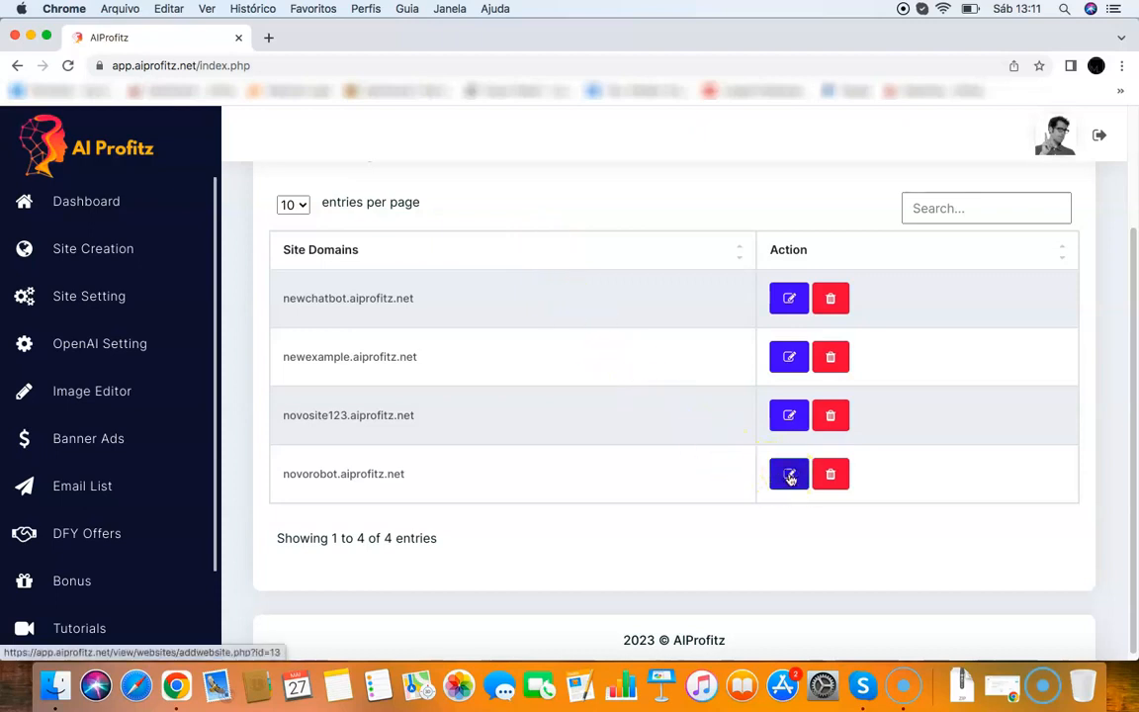
Bring up a site's settings form with empty logo, meta title, description and favicon fields
{"action": "left_click", "coordinate": [789, 475]}
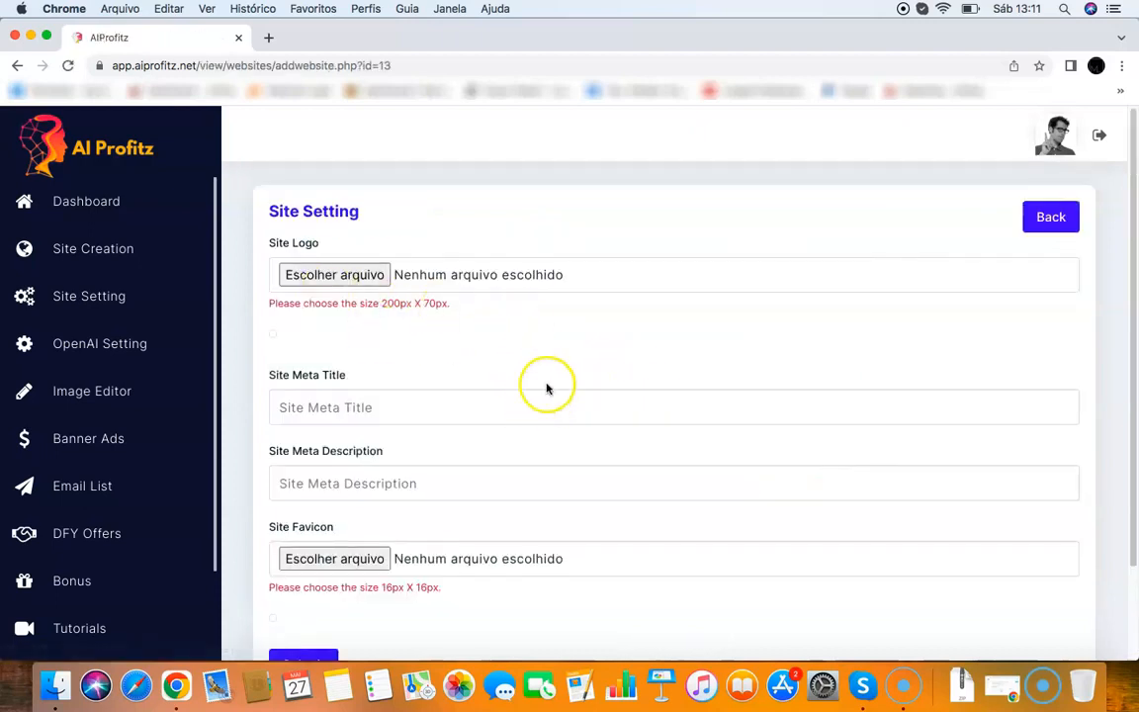
{"action": "mouse_move", "coordinate": [550, 332]}
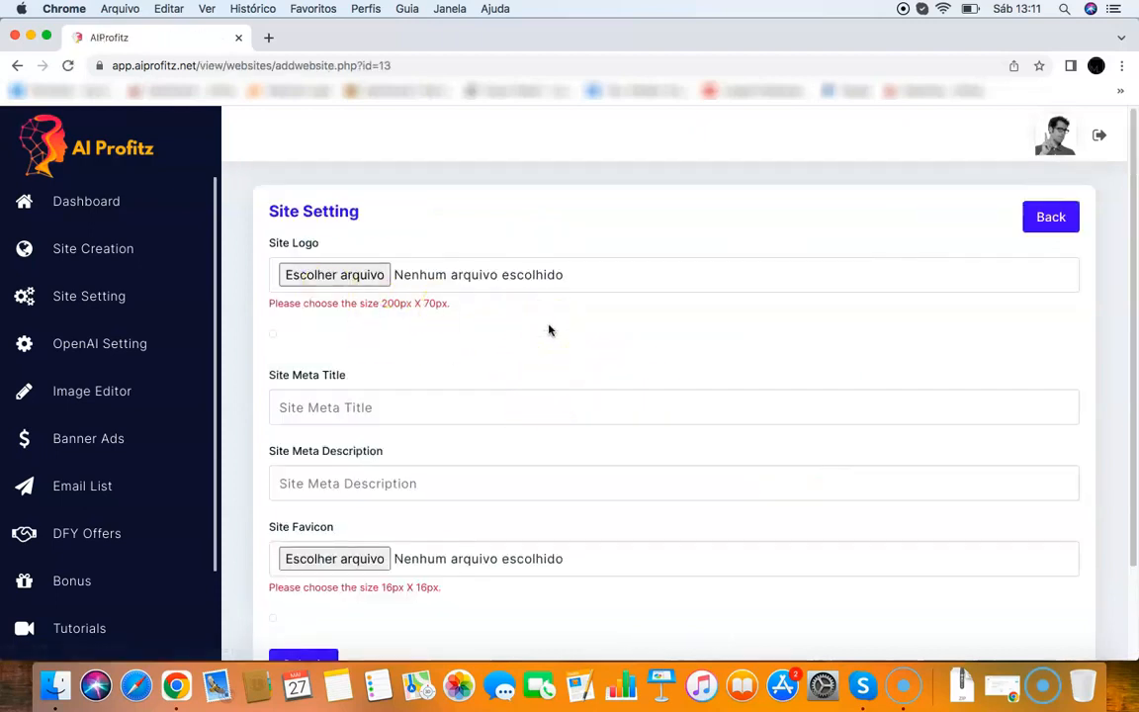
{"action": "mouse_move", "coordinate": [466, 372]}
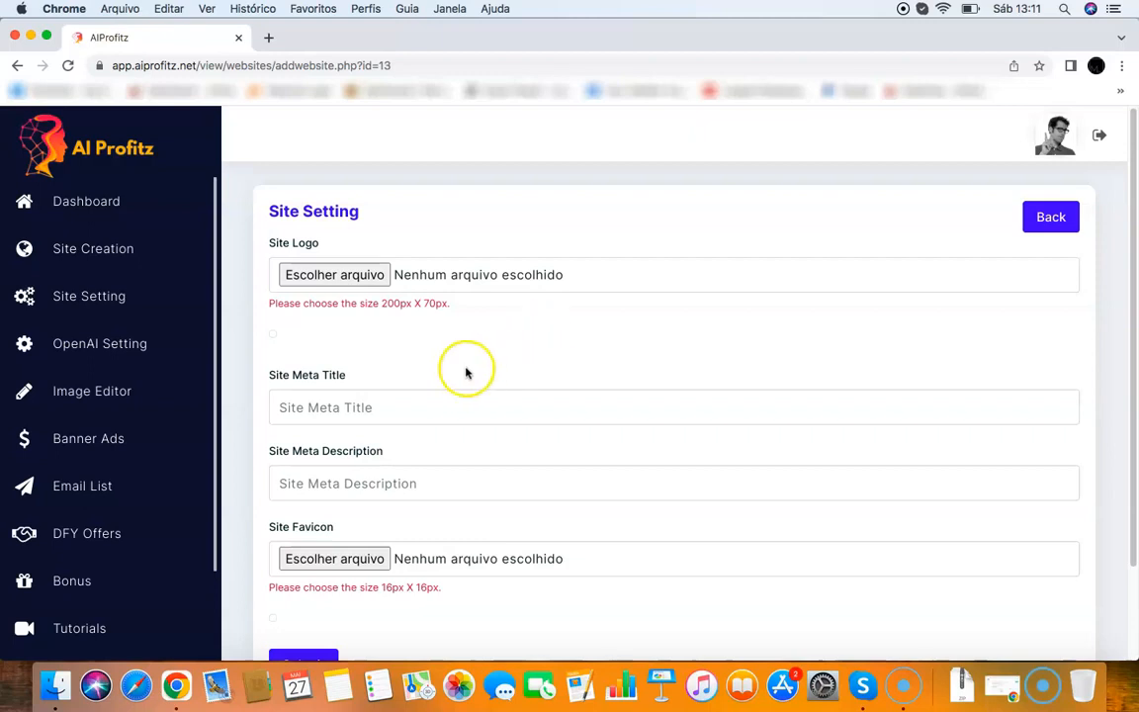
{"action": "mouse_move", "coordinate": [519, 360]}
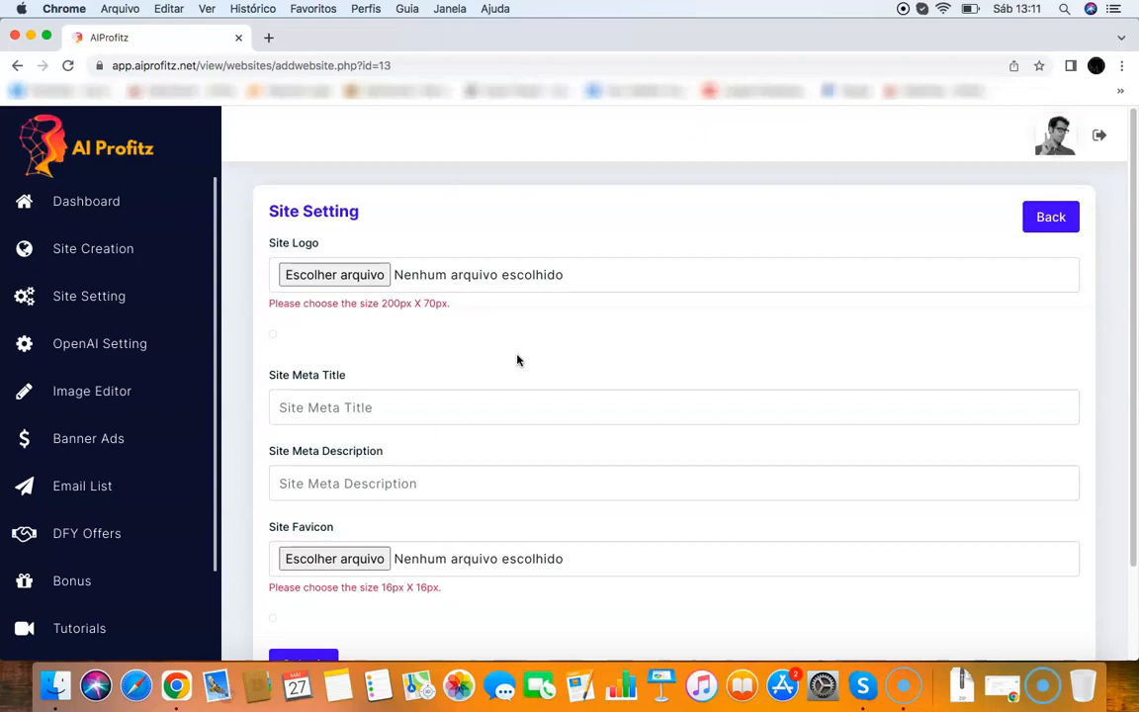
{"action": "mouse_move", "coordinate": [332, 348]}
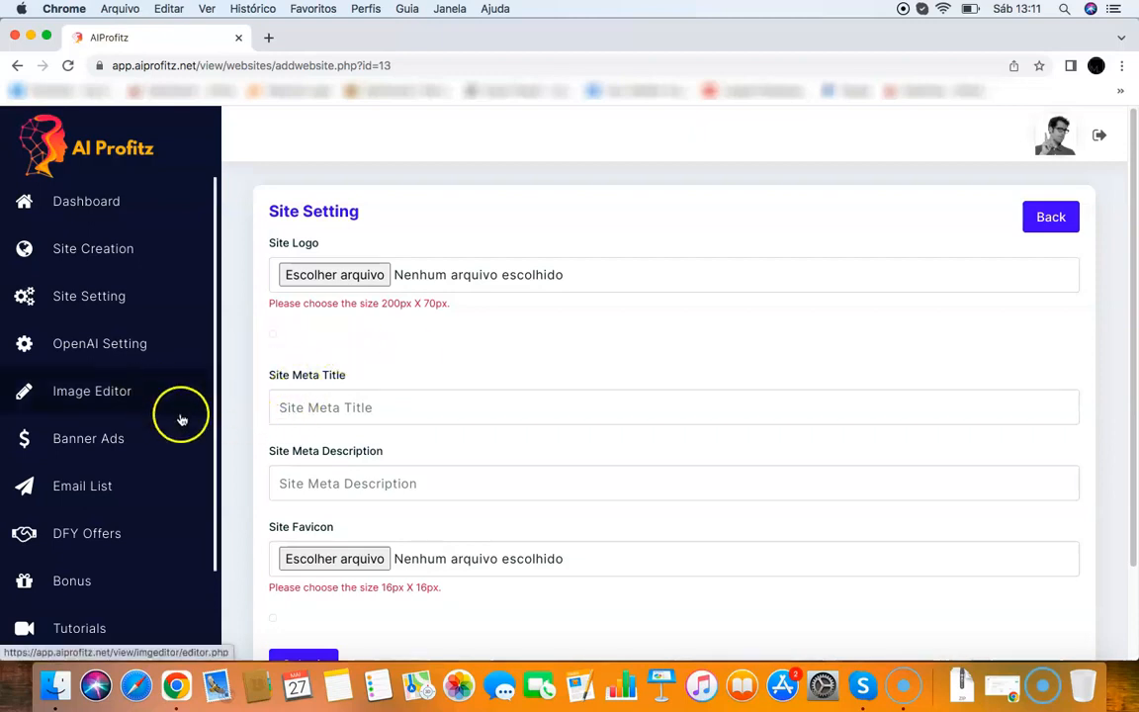
{"action": "mouse_move", "coordinate": [143, 400]}
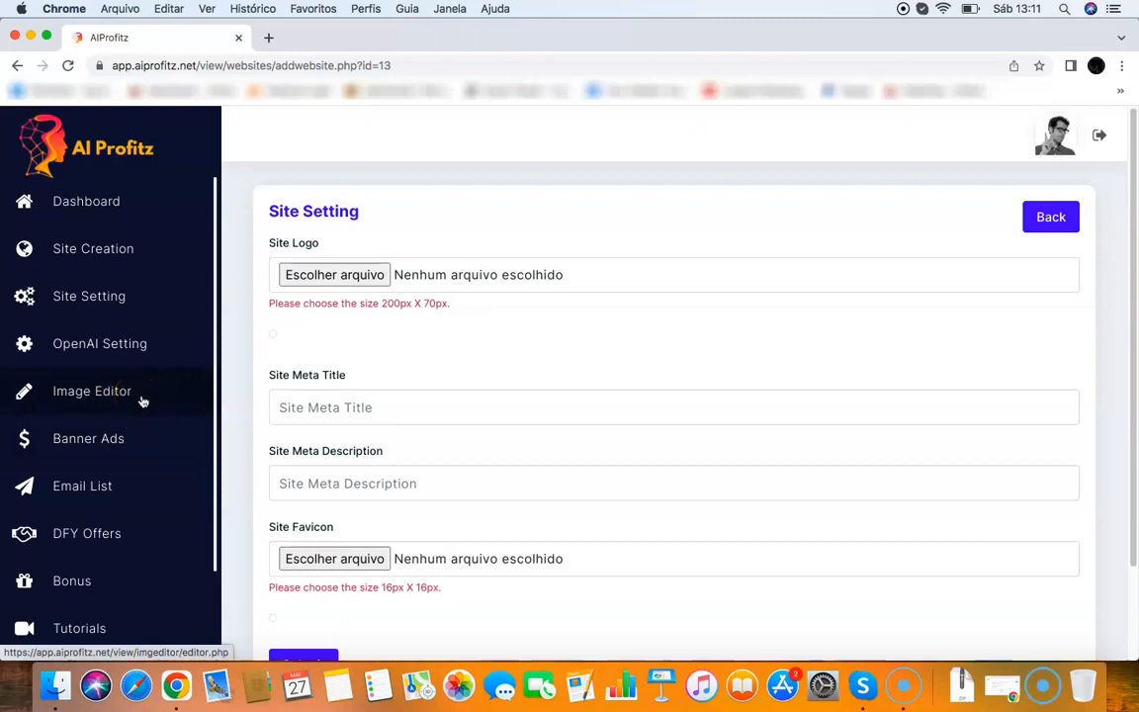
{"action": "left_click", "coordinate": [91, 392]}
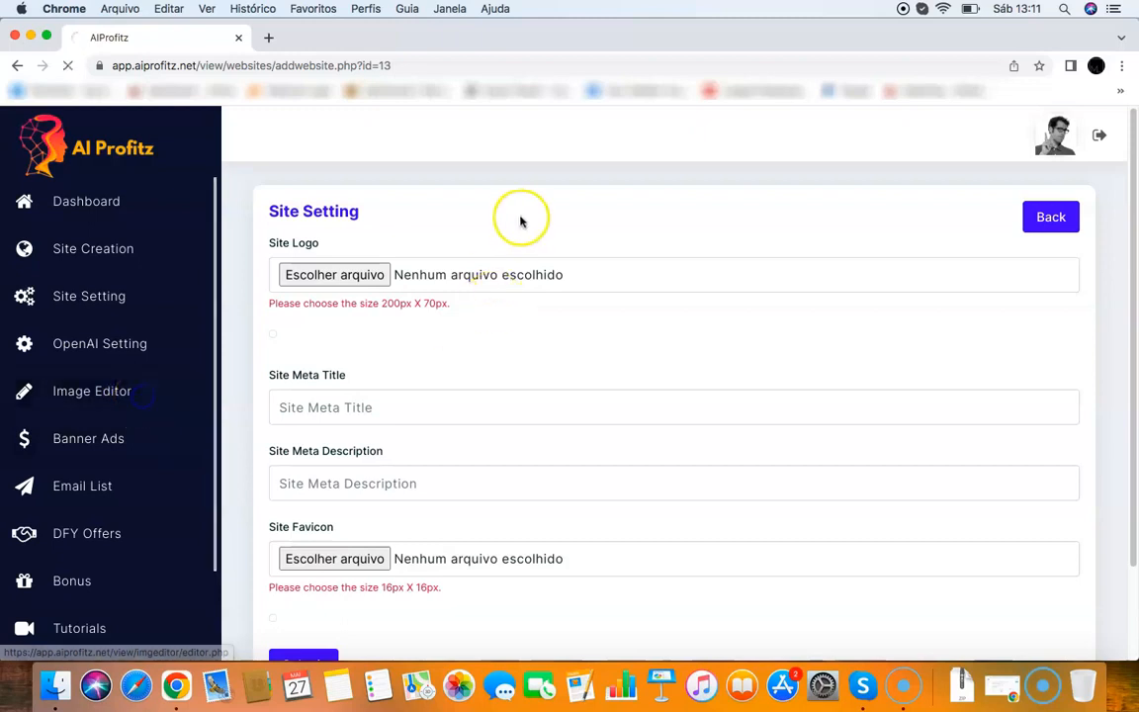
Show the Image Editor page offering to open a photo or create a new design
{"action": "left_click", "coordinate": [91, 392]}
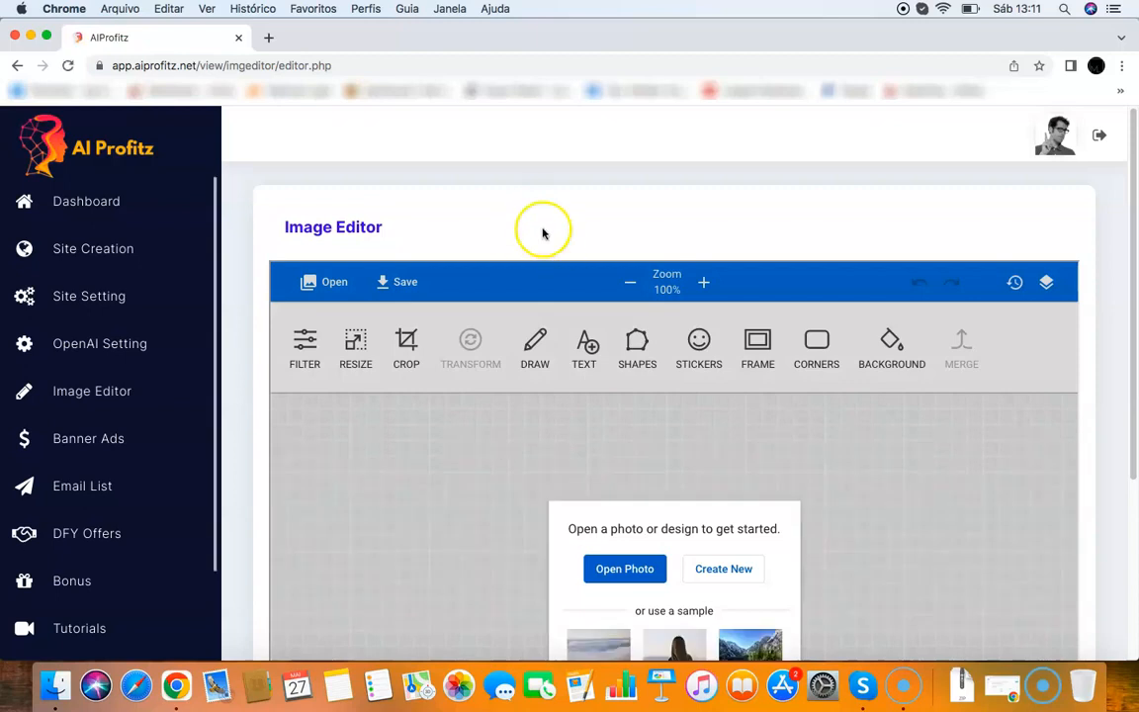
{"action": "mouse_move", "coordinate": [471, 346]}
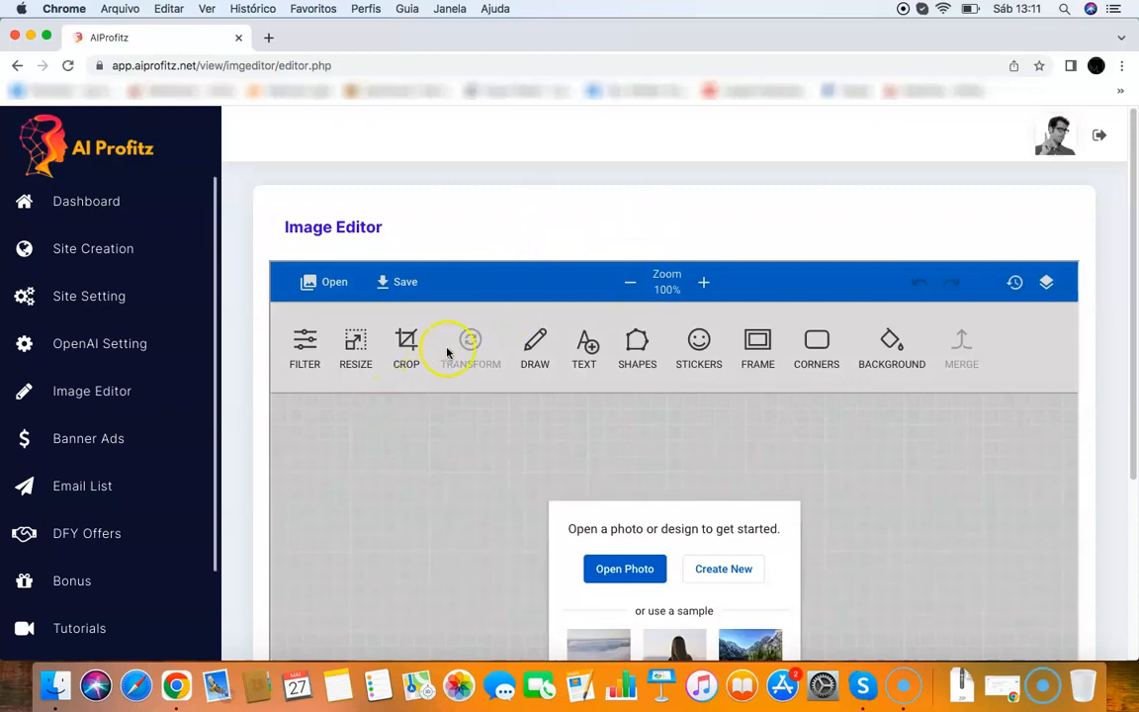
Start a new banner ad with newchatbot.aiprofitz.net chosen as the site
{"action": "left_click", "coordinate": [87, 440]}
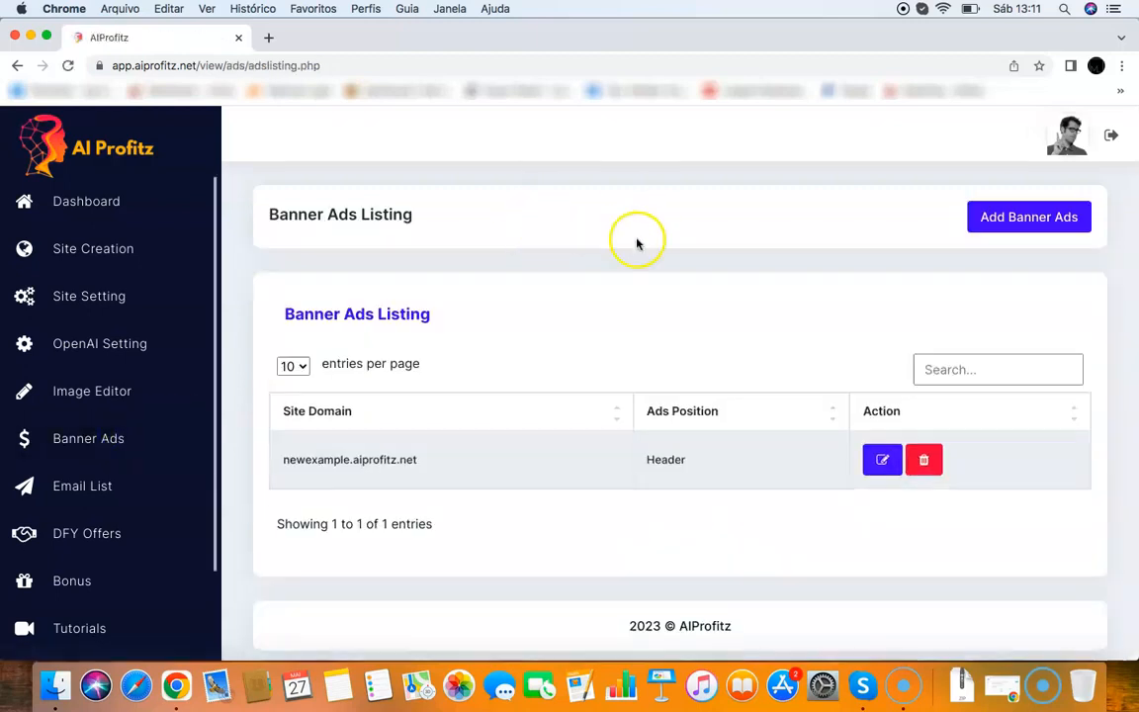
{"action": "mouse_move", "coordinate": [1028, 216]}
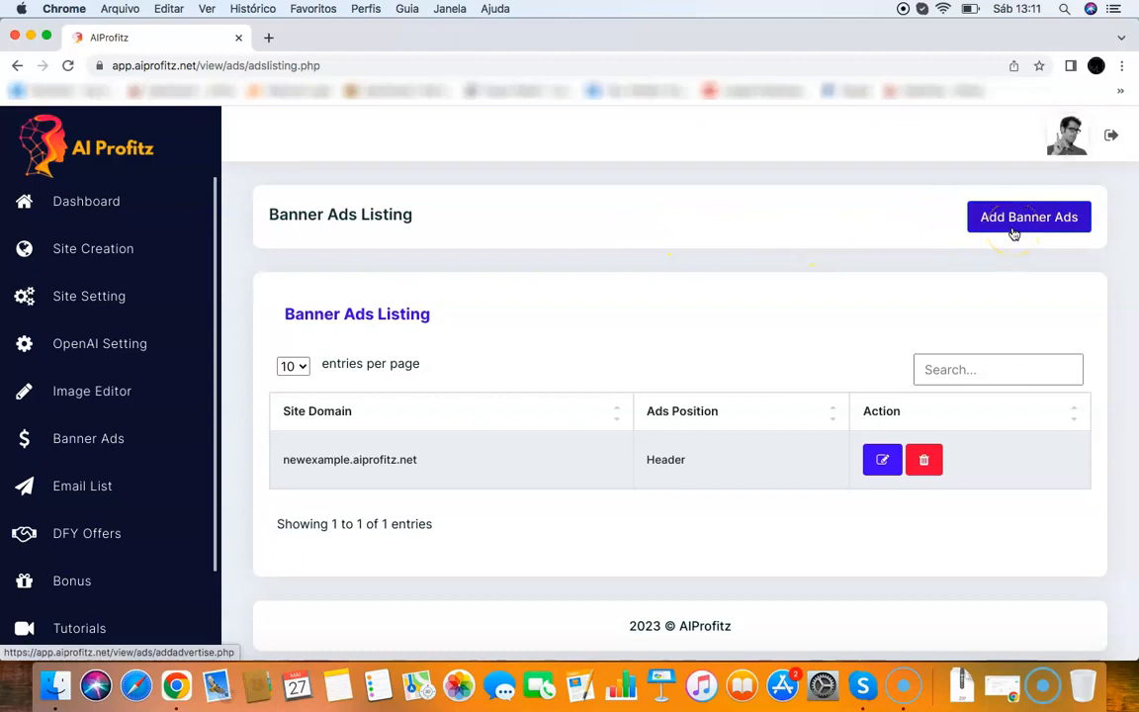
{"action": "left_click", "coordinate": [1029, 216]}
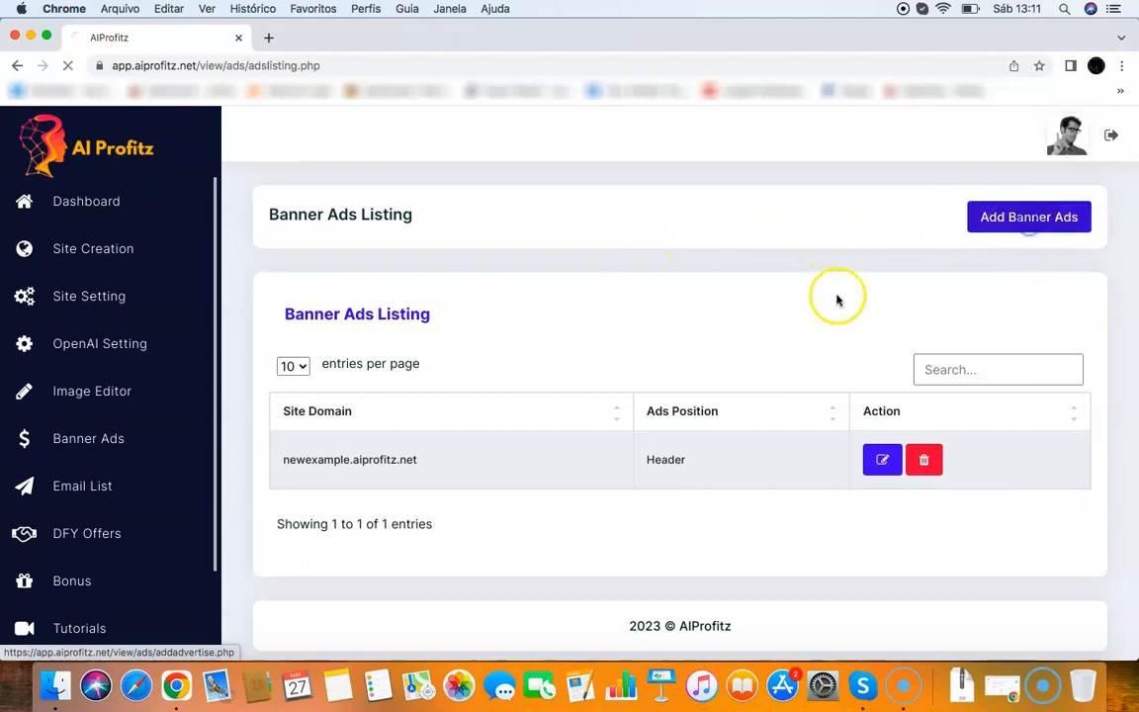
{"action": "left_click", "coordinate": [1029, 216]}
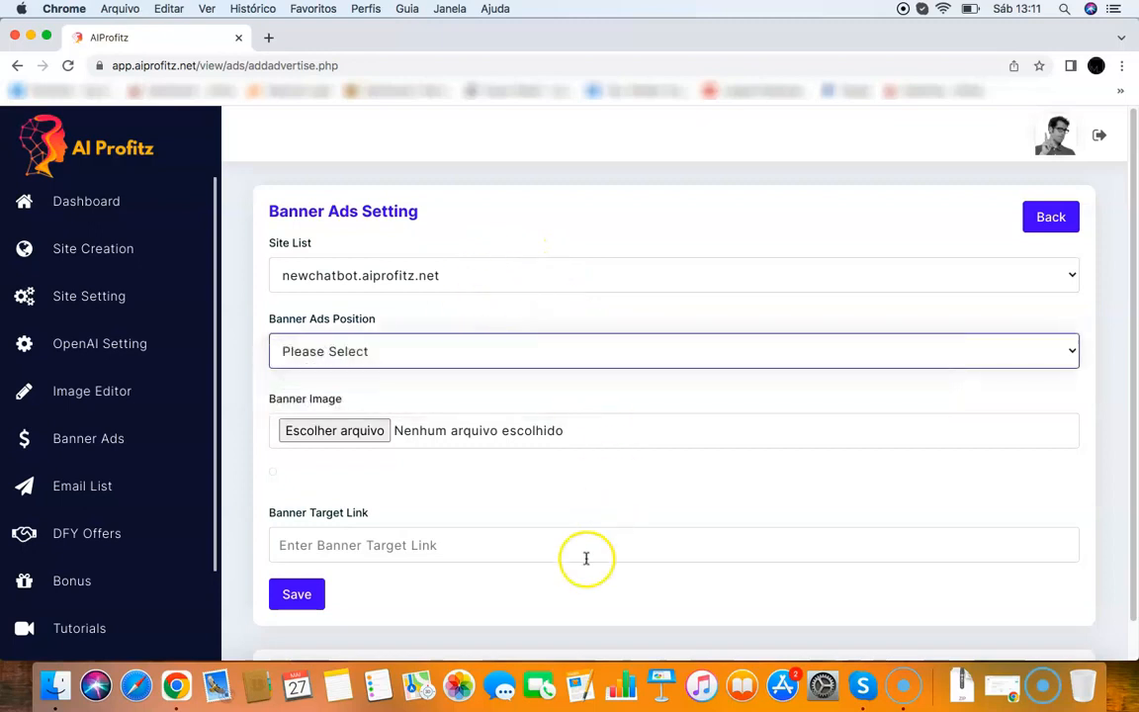
{"action": "mouse_move", "coordinate": [554, 431]}
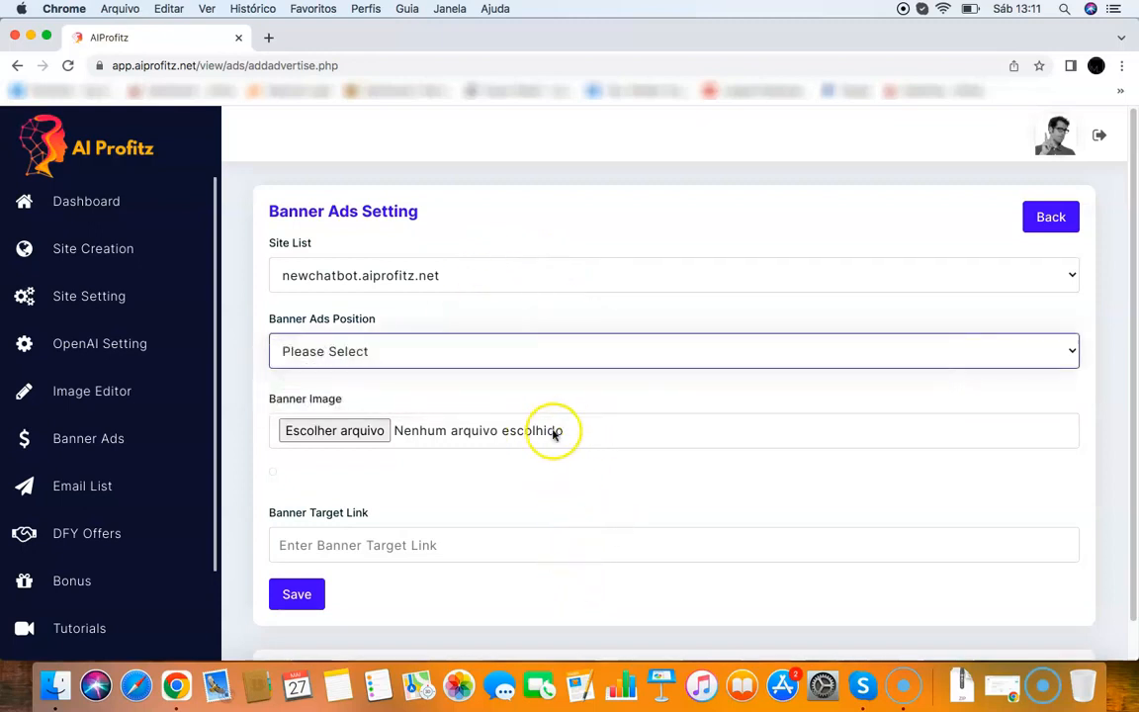
{"action": "mouse_move", "coordinate": [558, 435]}
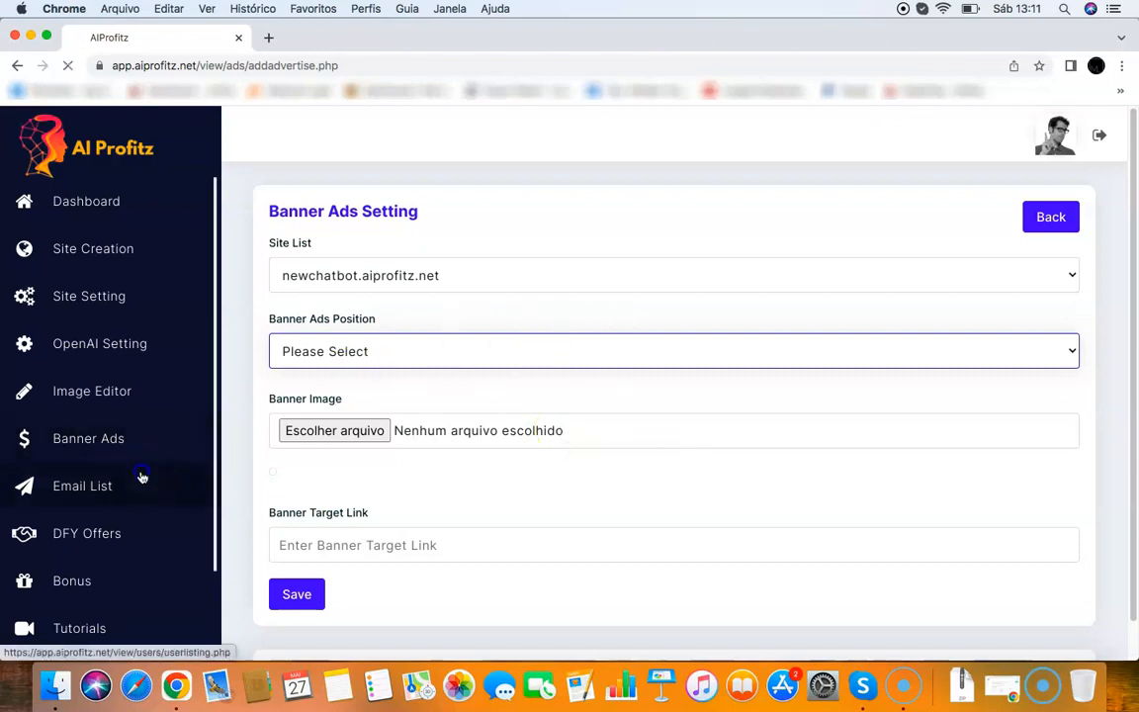
Review the Subscriber Listing showing two emails captured for newexample.aiprofitz.net
{"action": "left_click", "coordinate": [84, 487]}
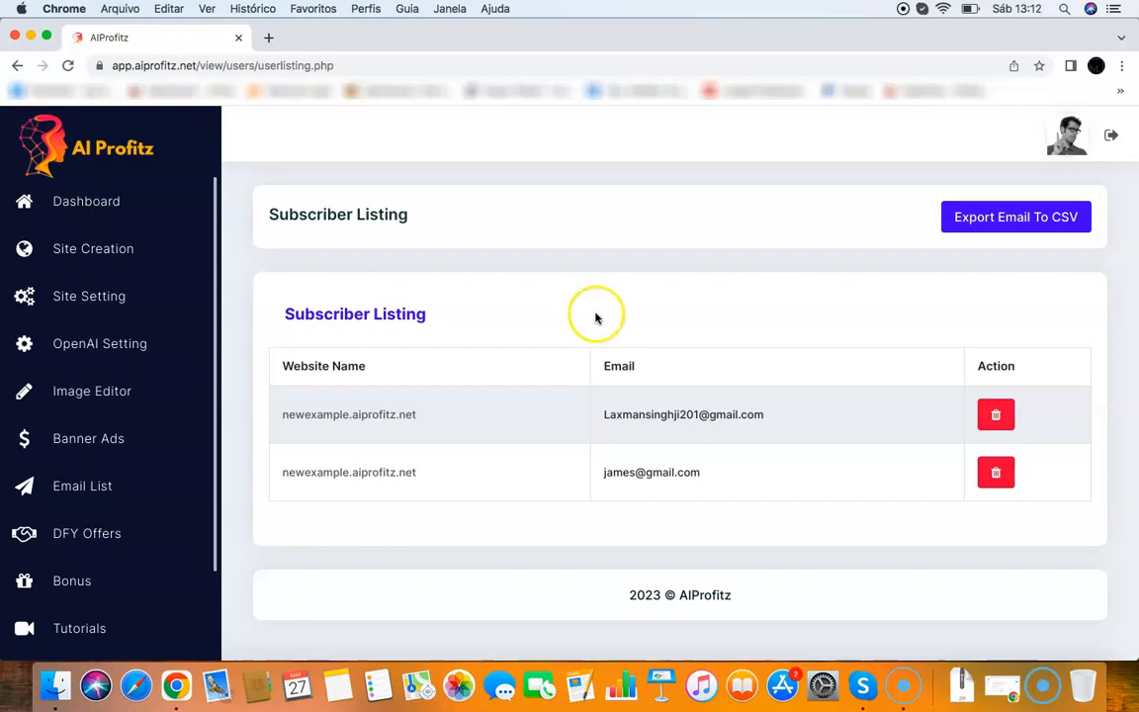
{"action": "mouse_move", "coordinate": [597, 315]}
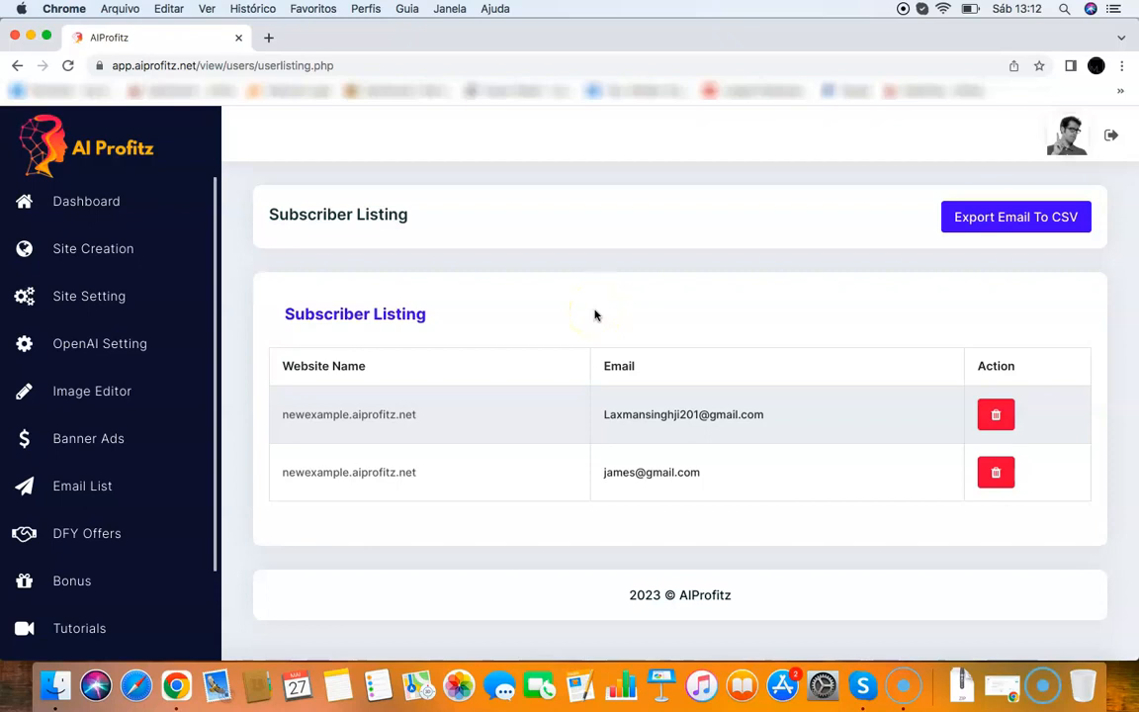
{"action": "mouse_move", "coordinate": [317, 415]}
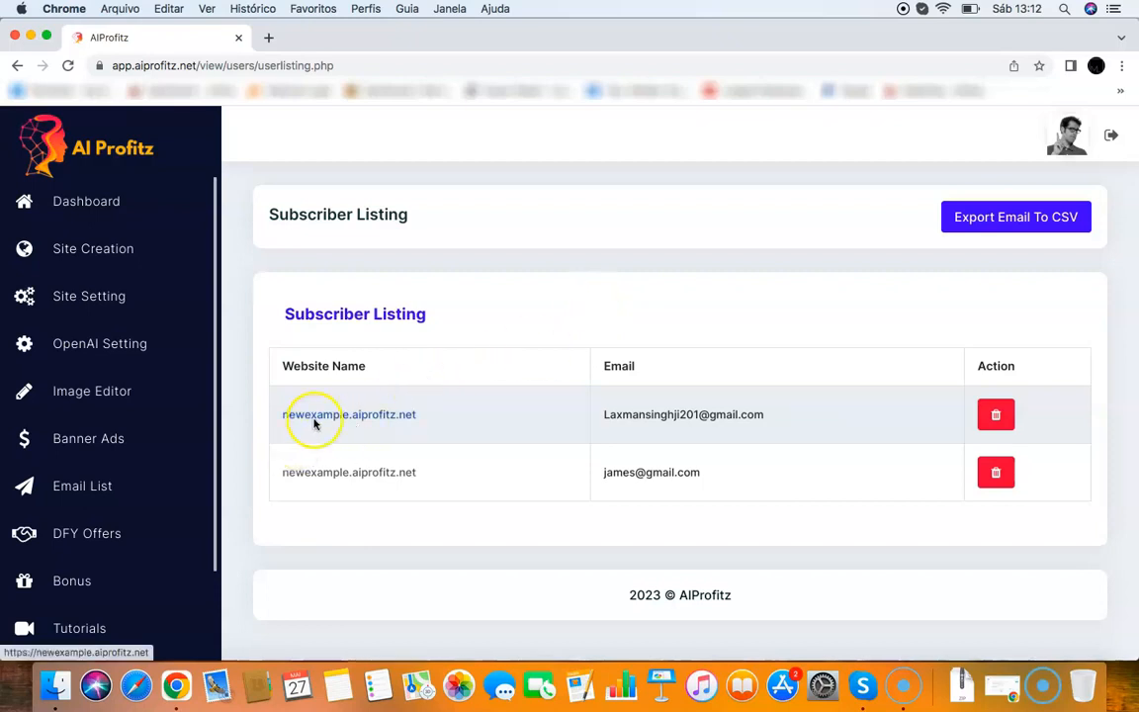
{"action": "mouse_move", "coordinate": [249, 445]}
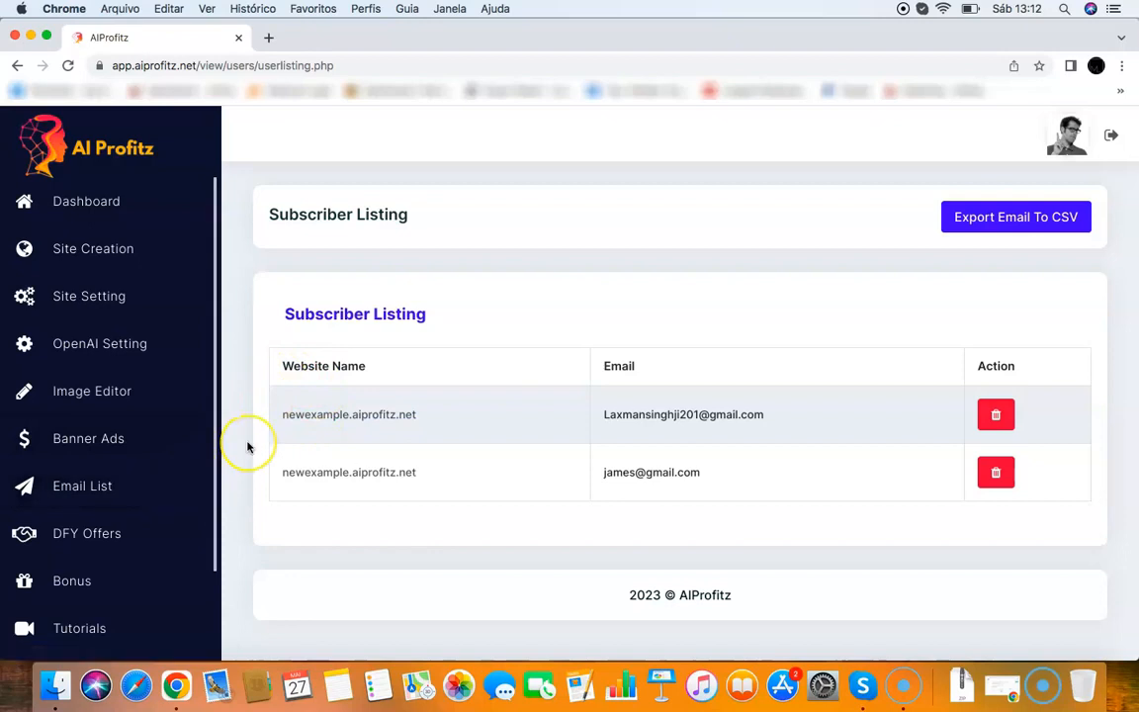
{"action": "mouse_move", "coordinate": [114, 532]}
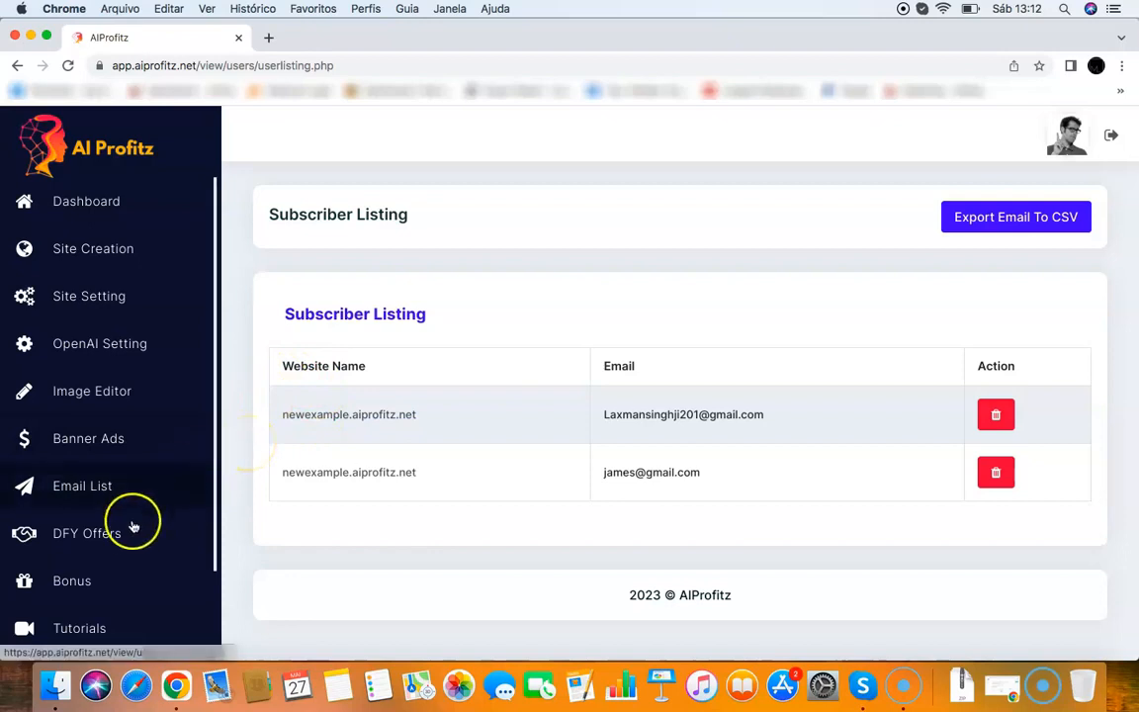
{"action": "mouse_move", "coordinate": [188, 523]}
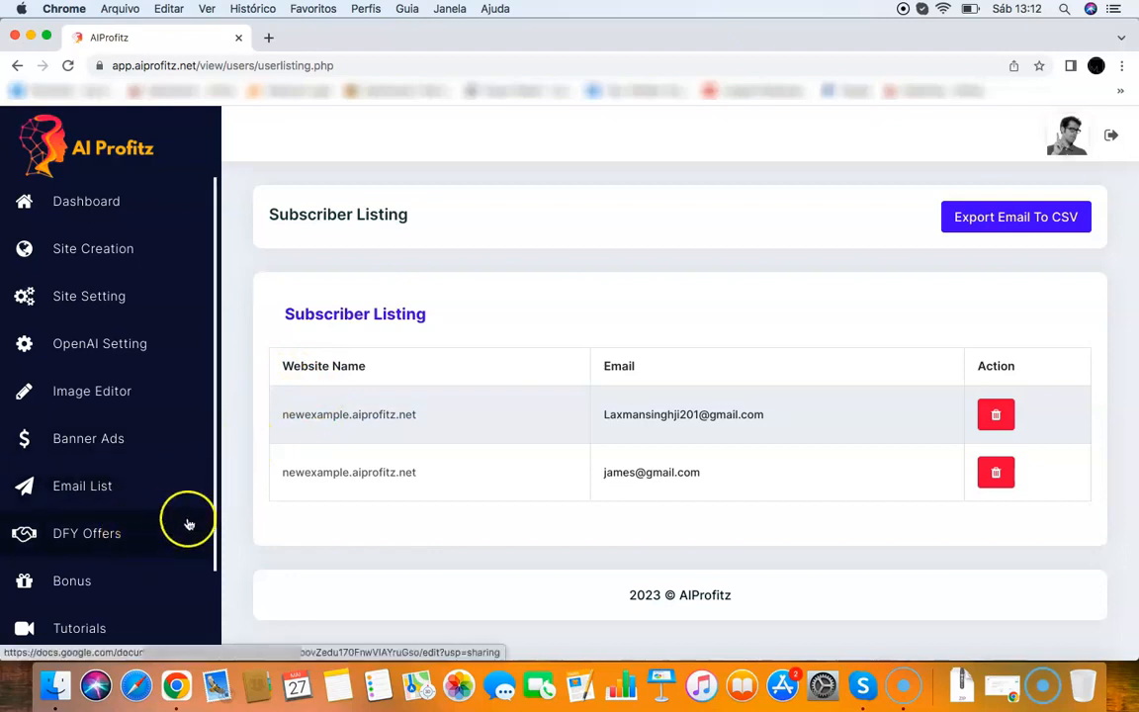
{"action": "mouse_move", "coordinate": [238, 423]}
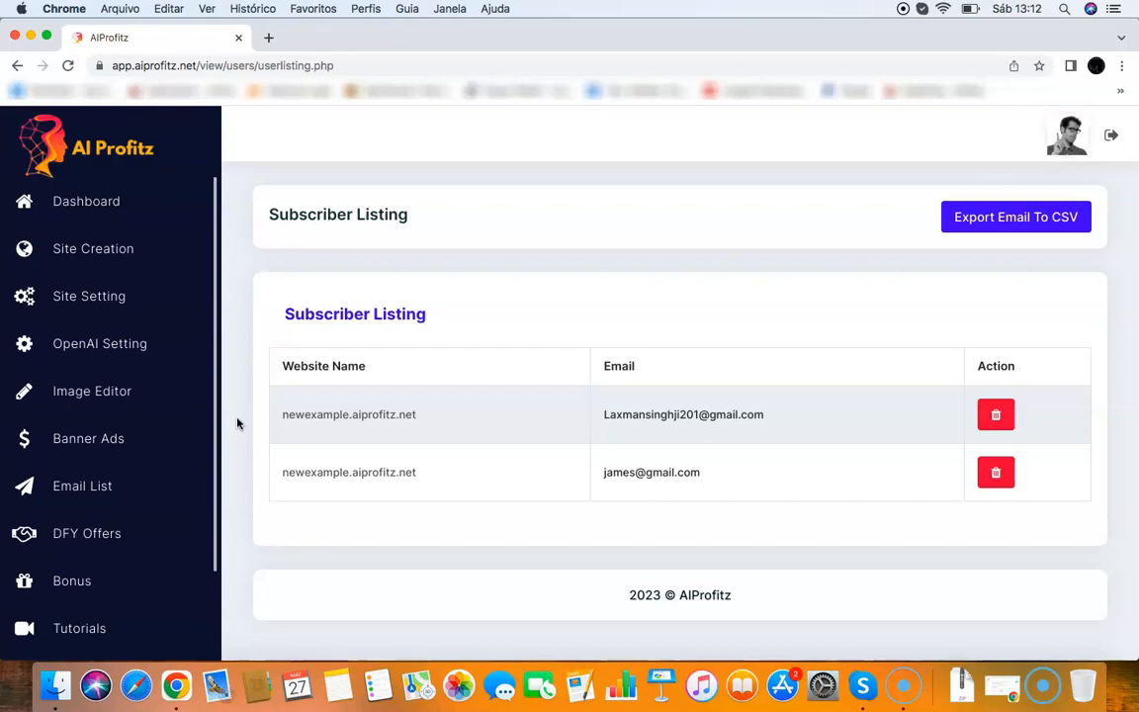
{"action": "mouse_move", "coordinate": [178, 229]}
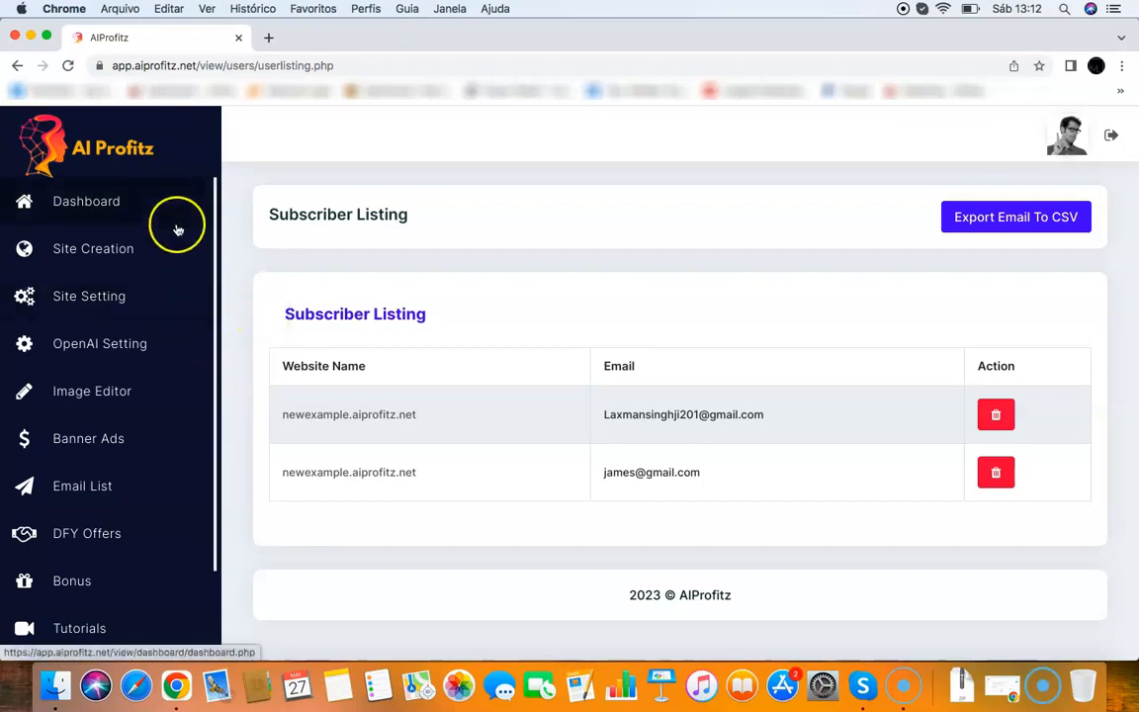
{"action": "left_click", "coordinate": [93, 250]}
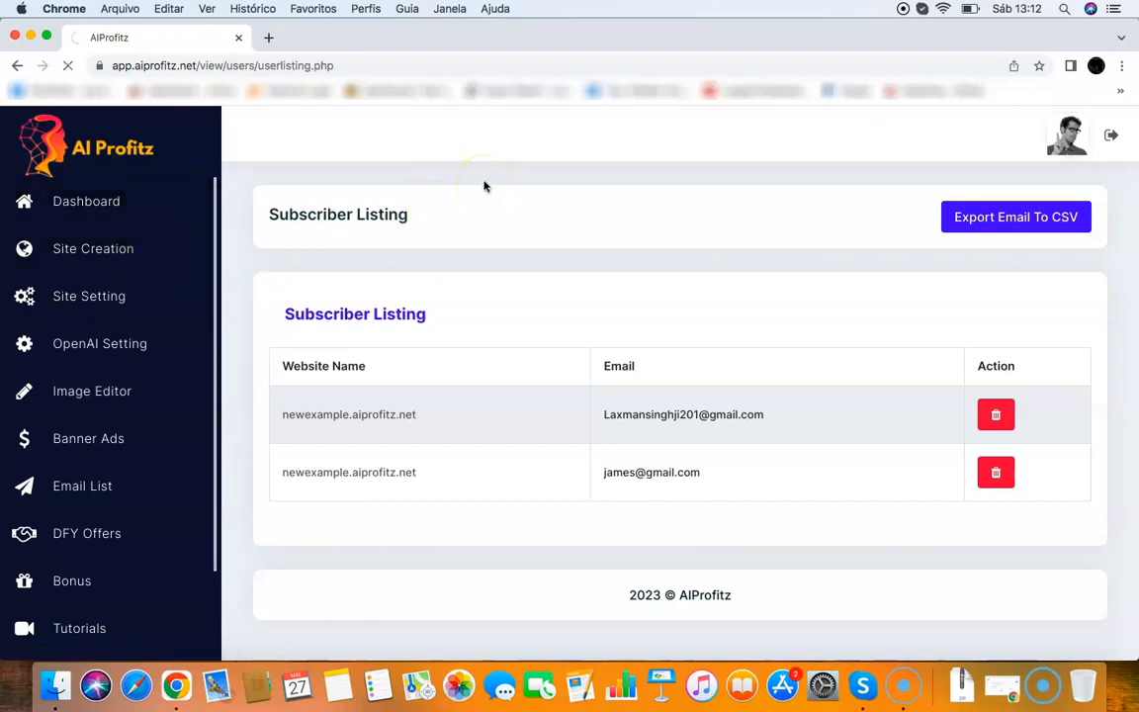
Show the Site Listing with four domains including newchatbot.aiprofitz.net
{"action": "left_click", "coordinate": [93, 249]}
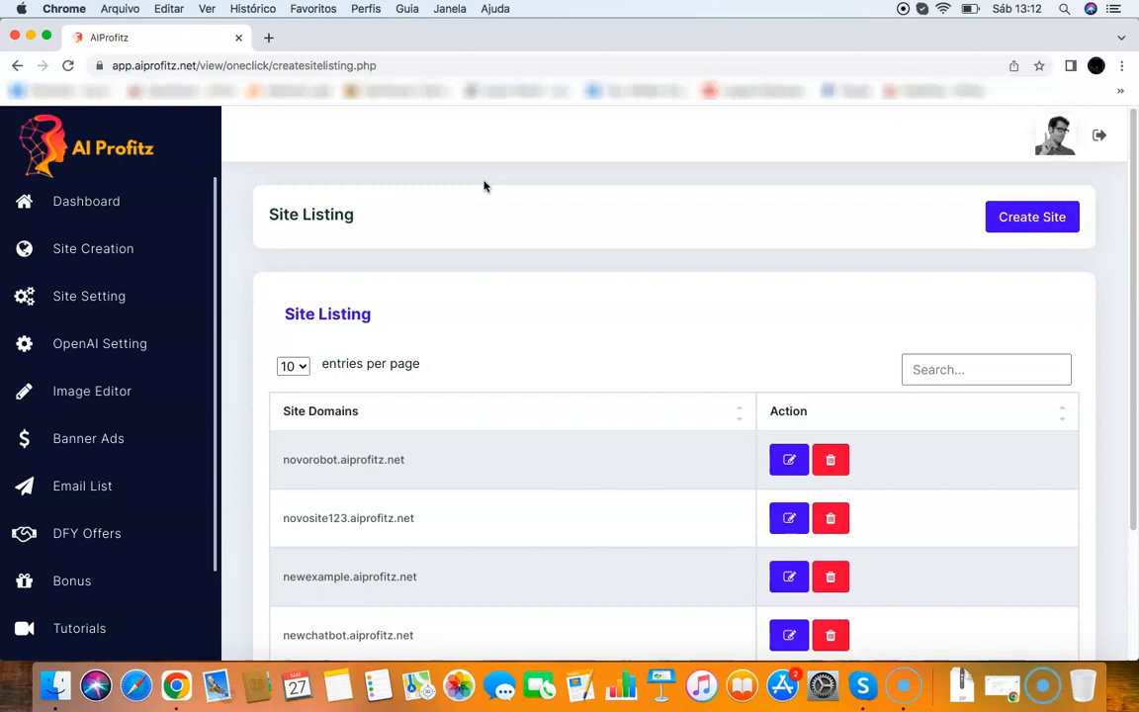
{"action": "mouse_move", "coordinate": [570, 202]}
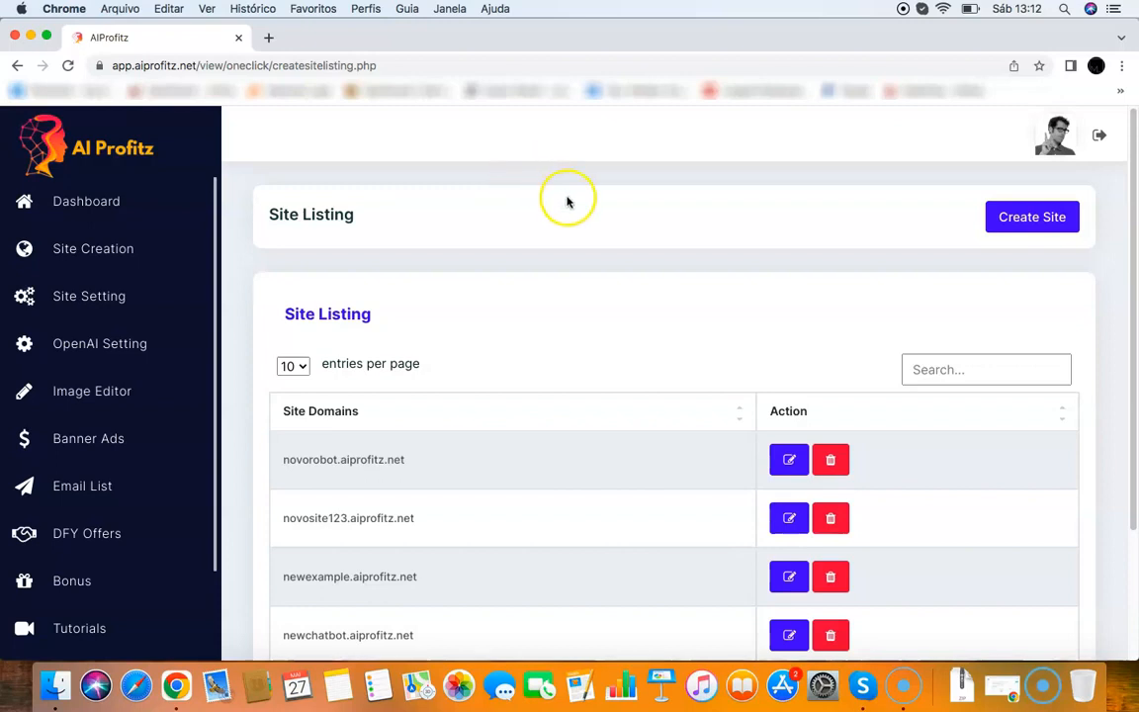
{"action": "mouse_move", "coordinate": [574, 202]}
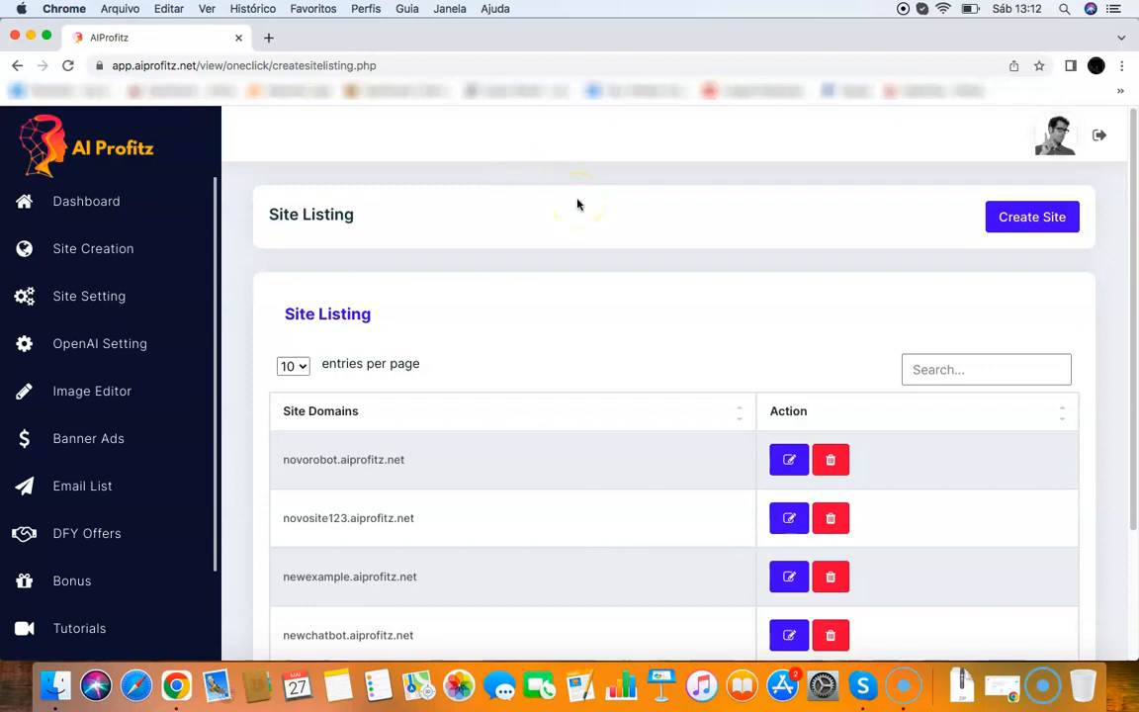
{"action": "mouse_move", "coordinate": [451, 455]}
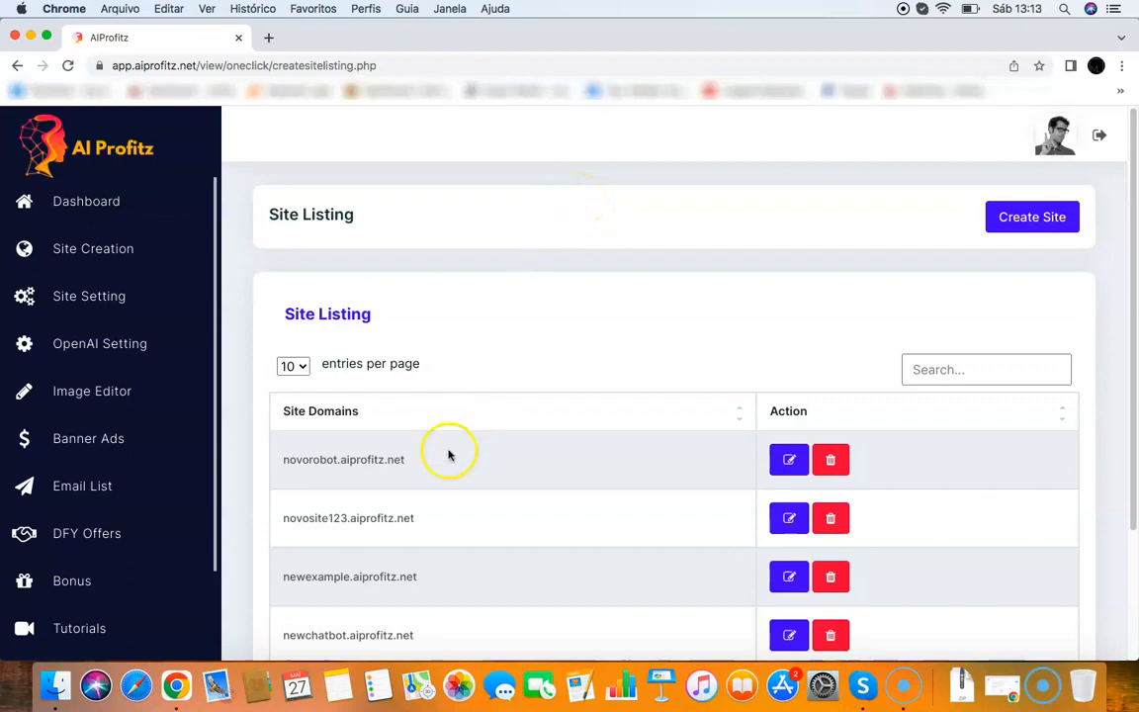